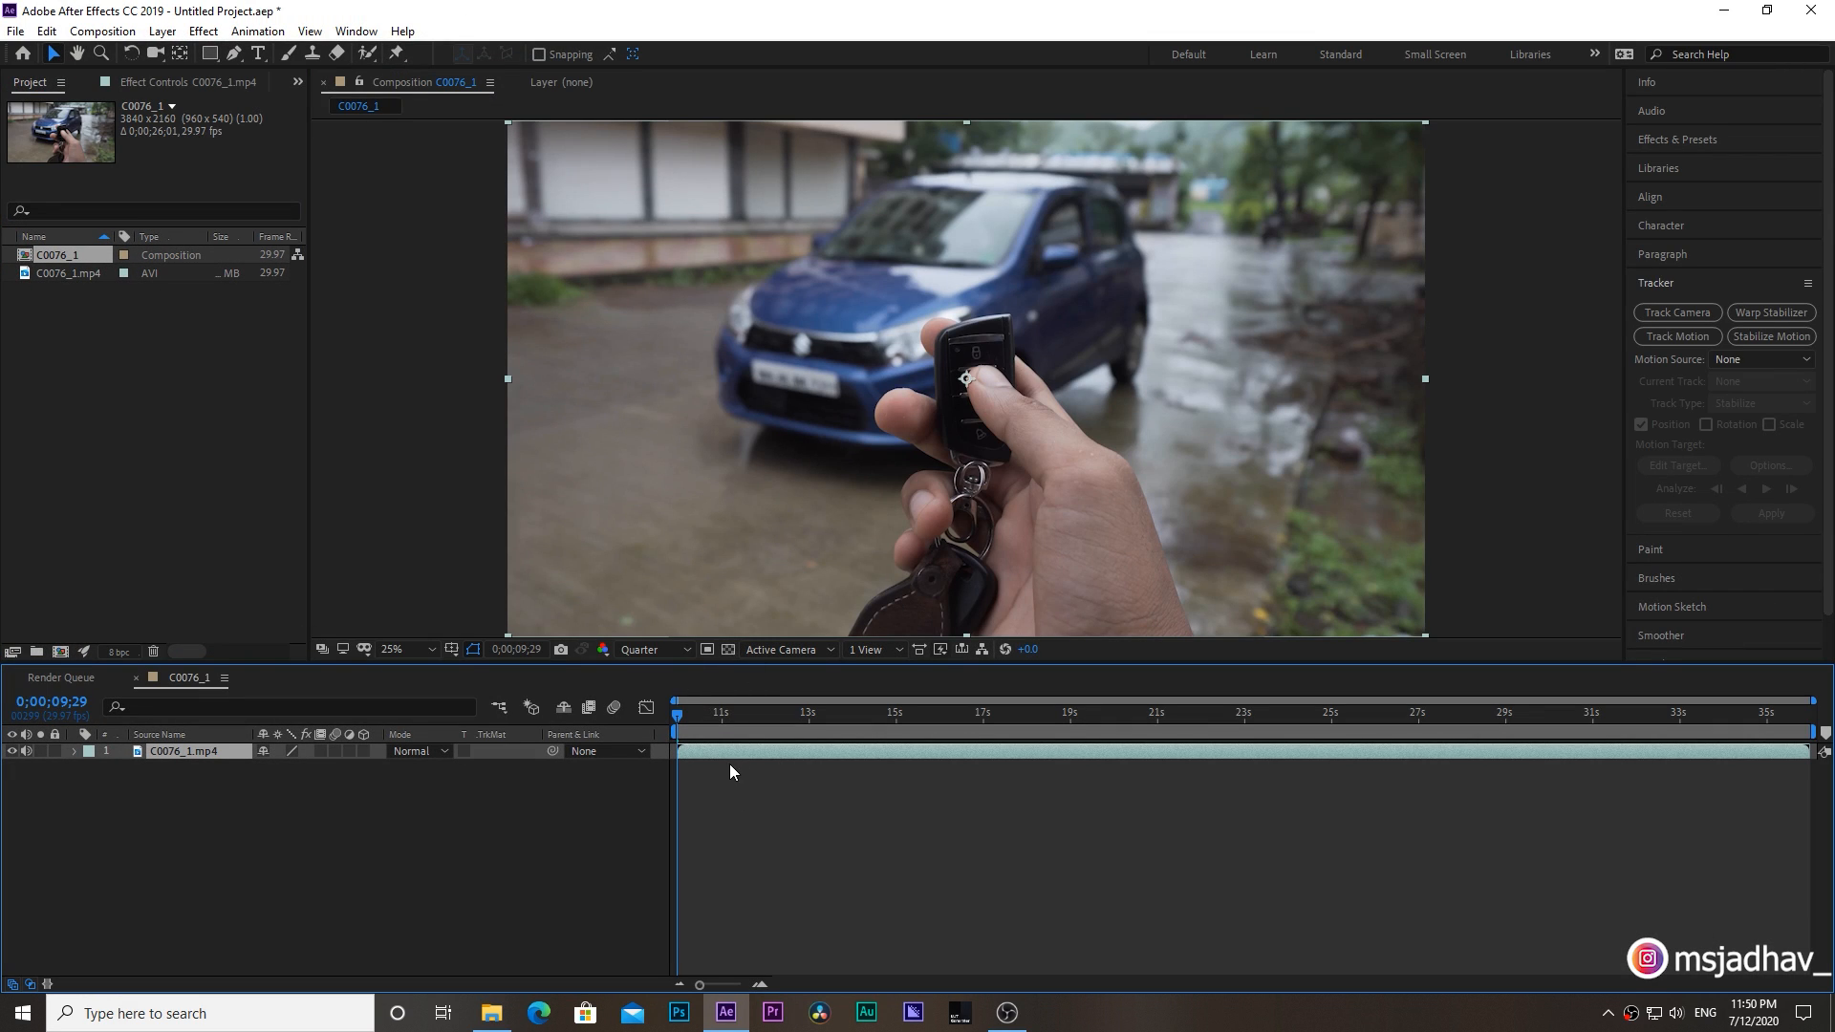
Scrub through the car footage, then run Track Camera so 3D track points solve across the scene.
click(726, 734)
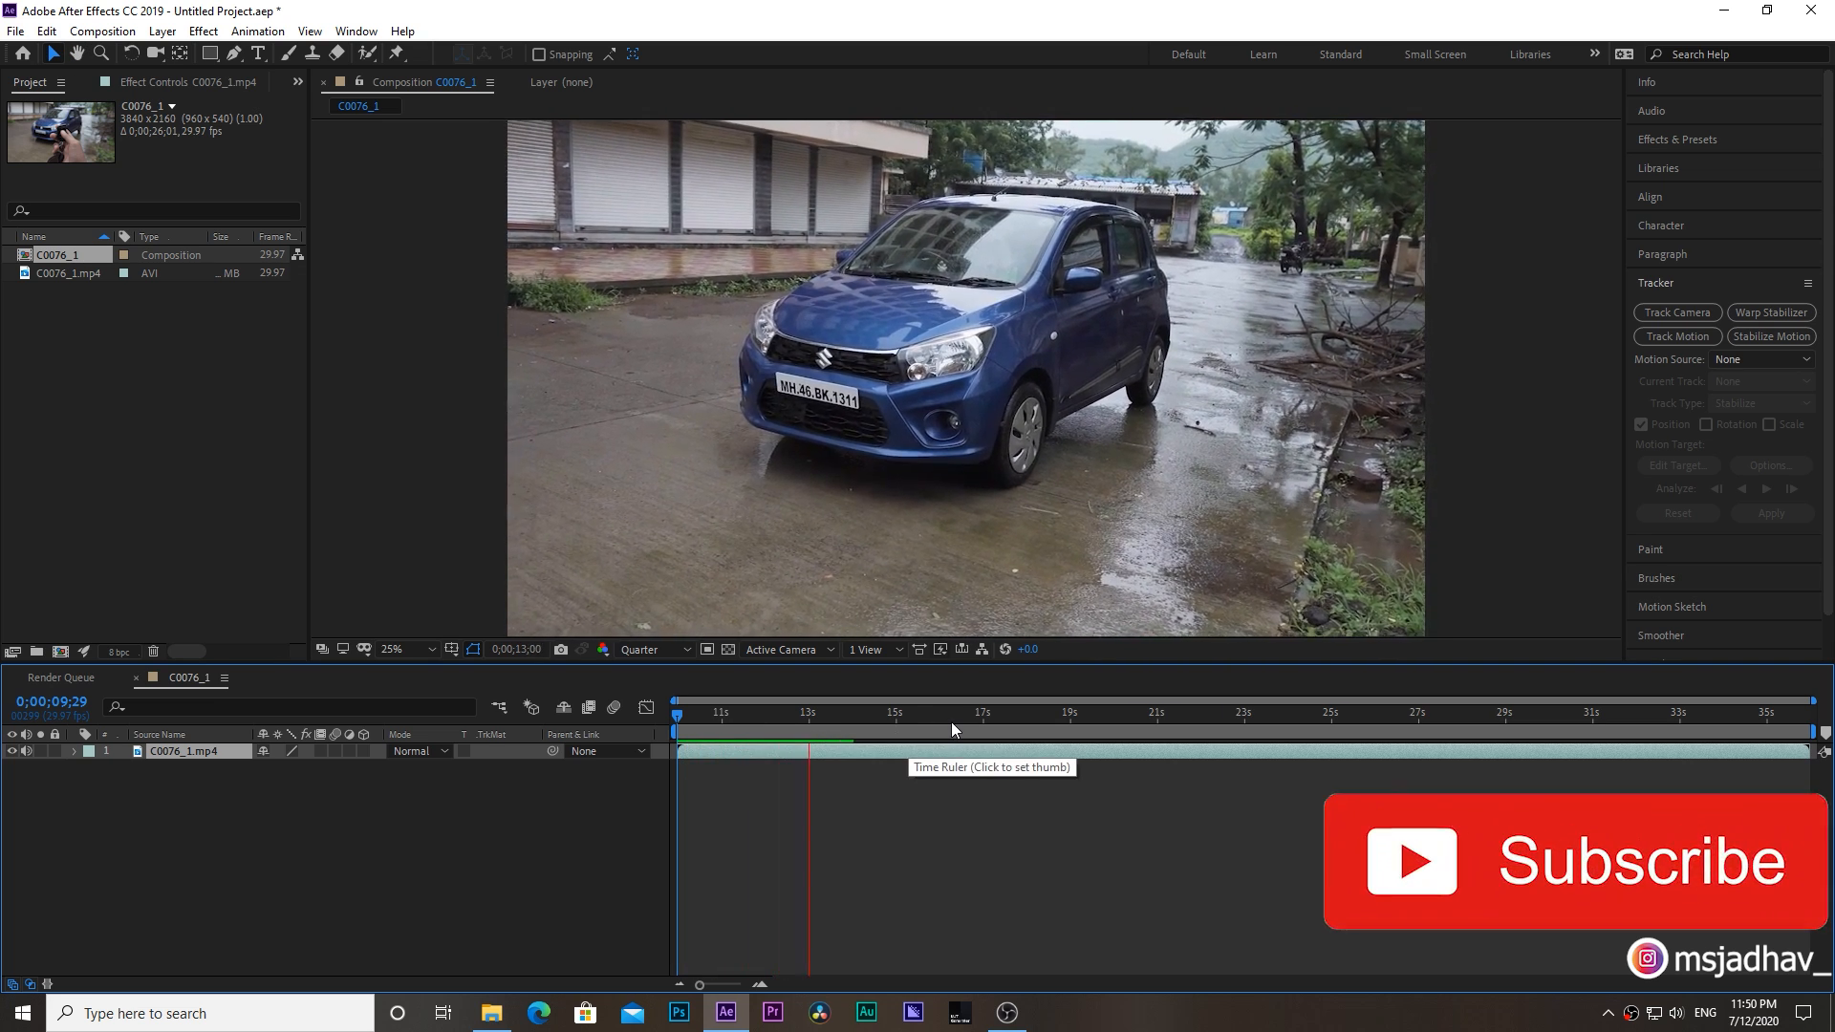
click(893, 730)
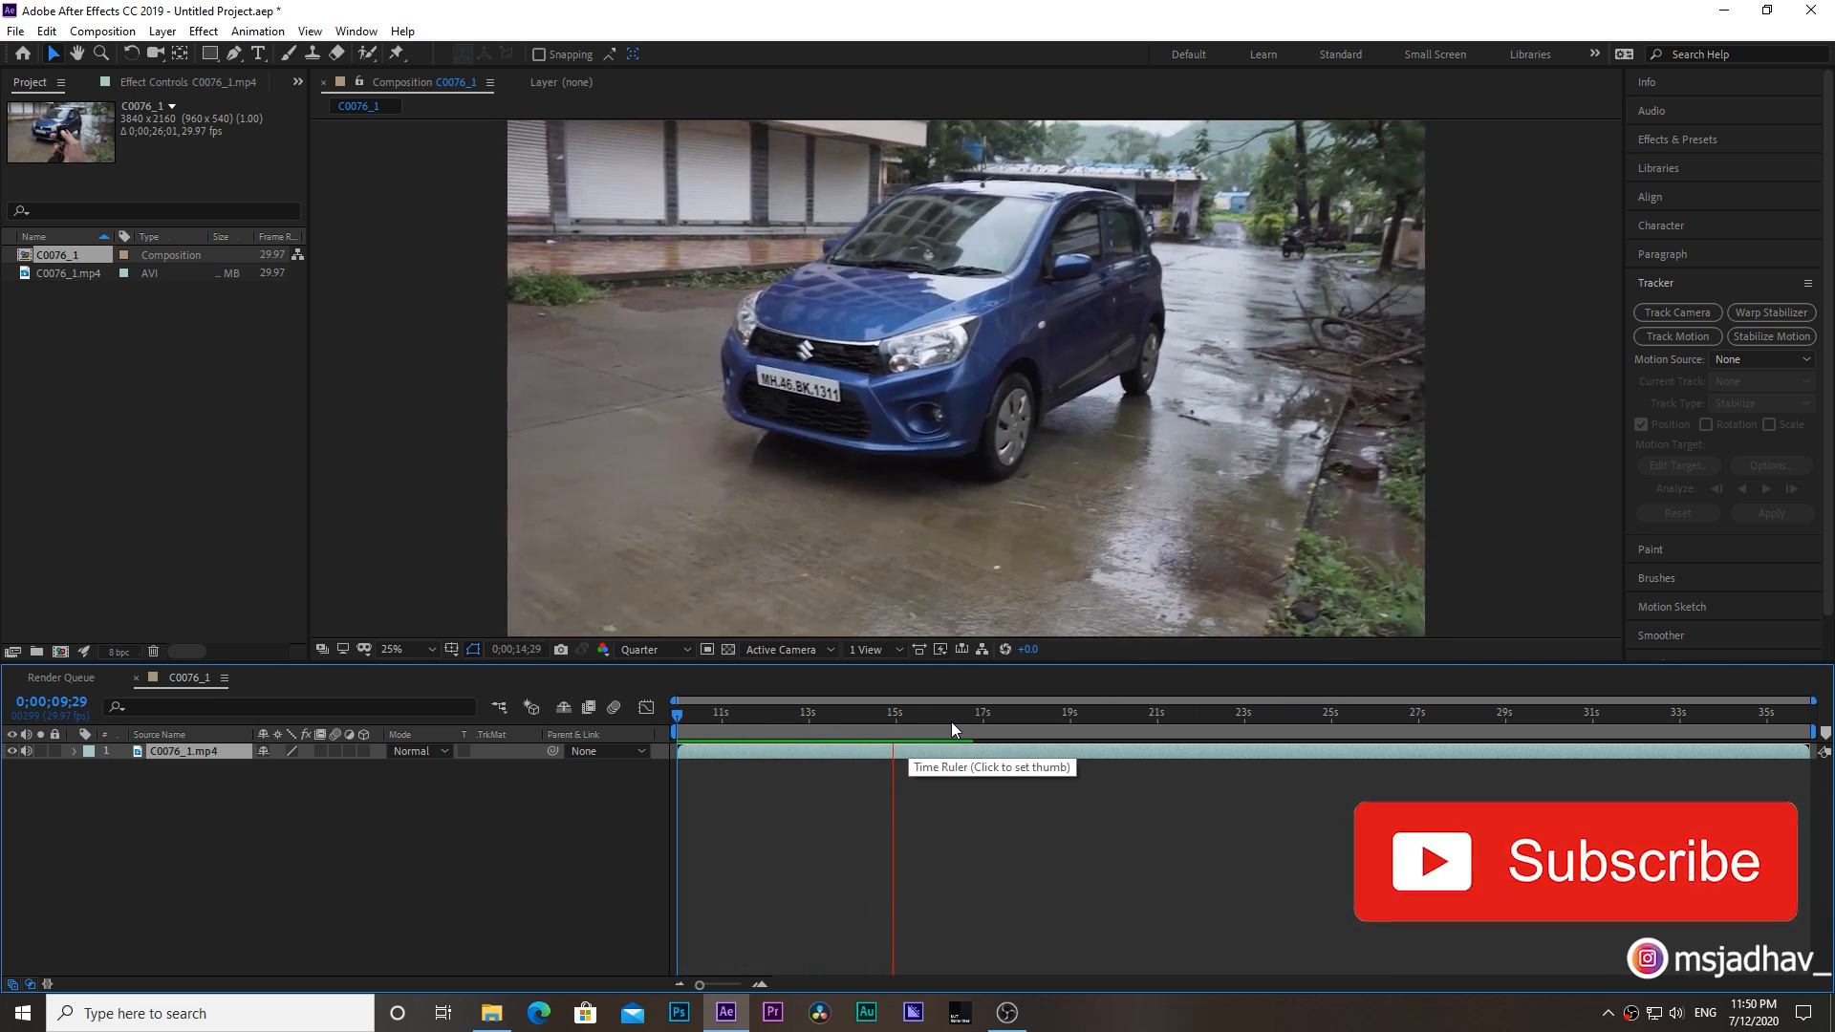
click(981, 728)
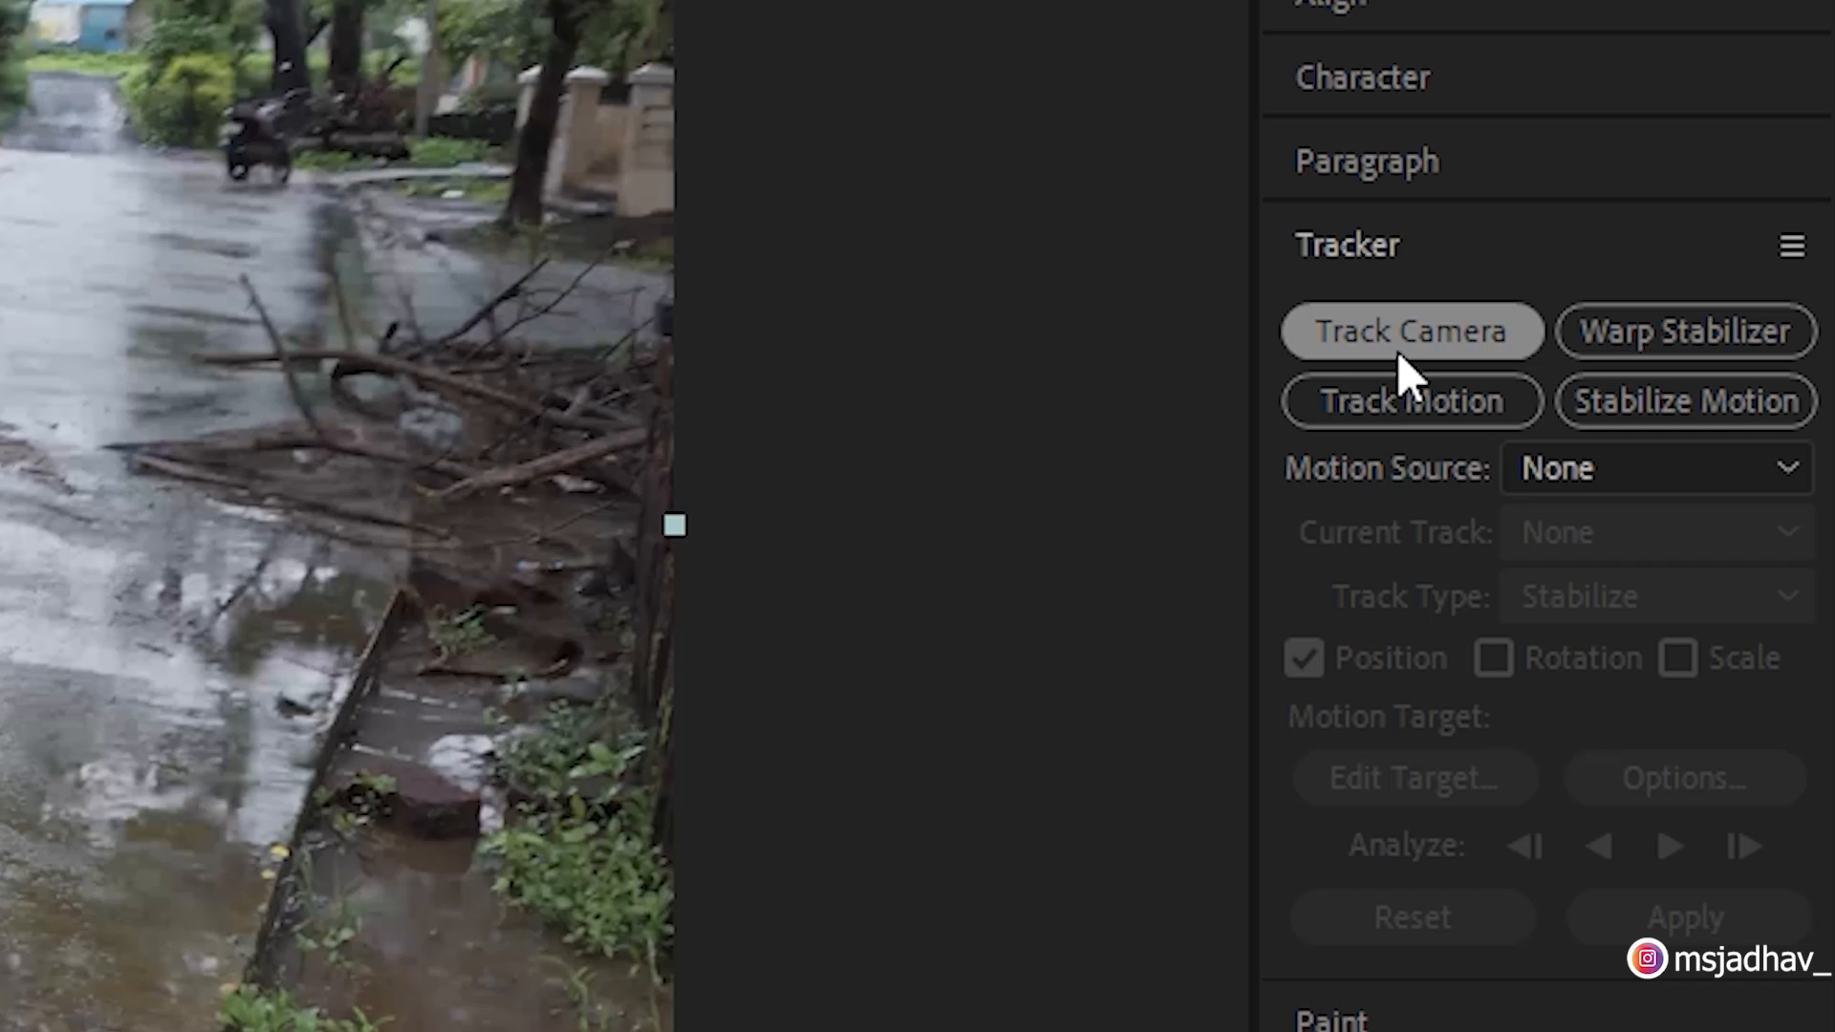
click(1410, 330)
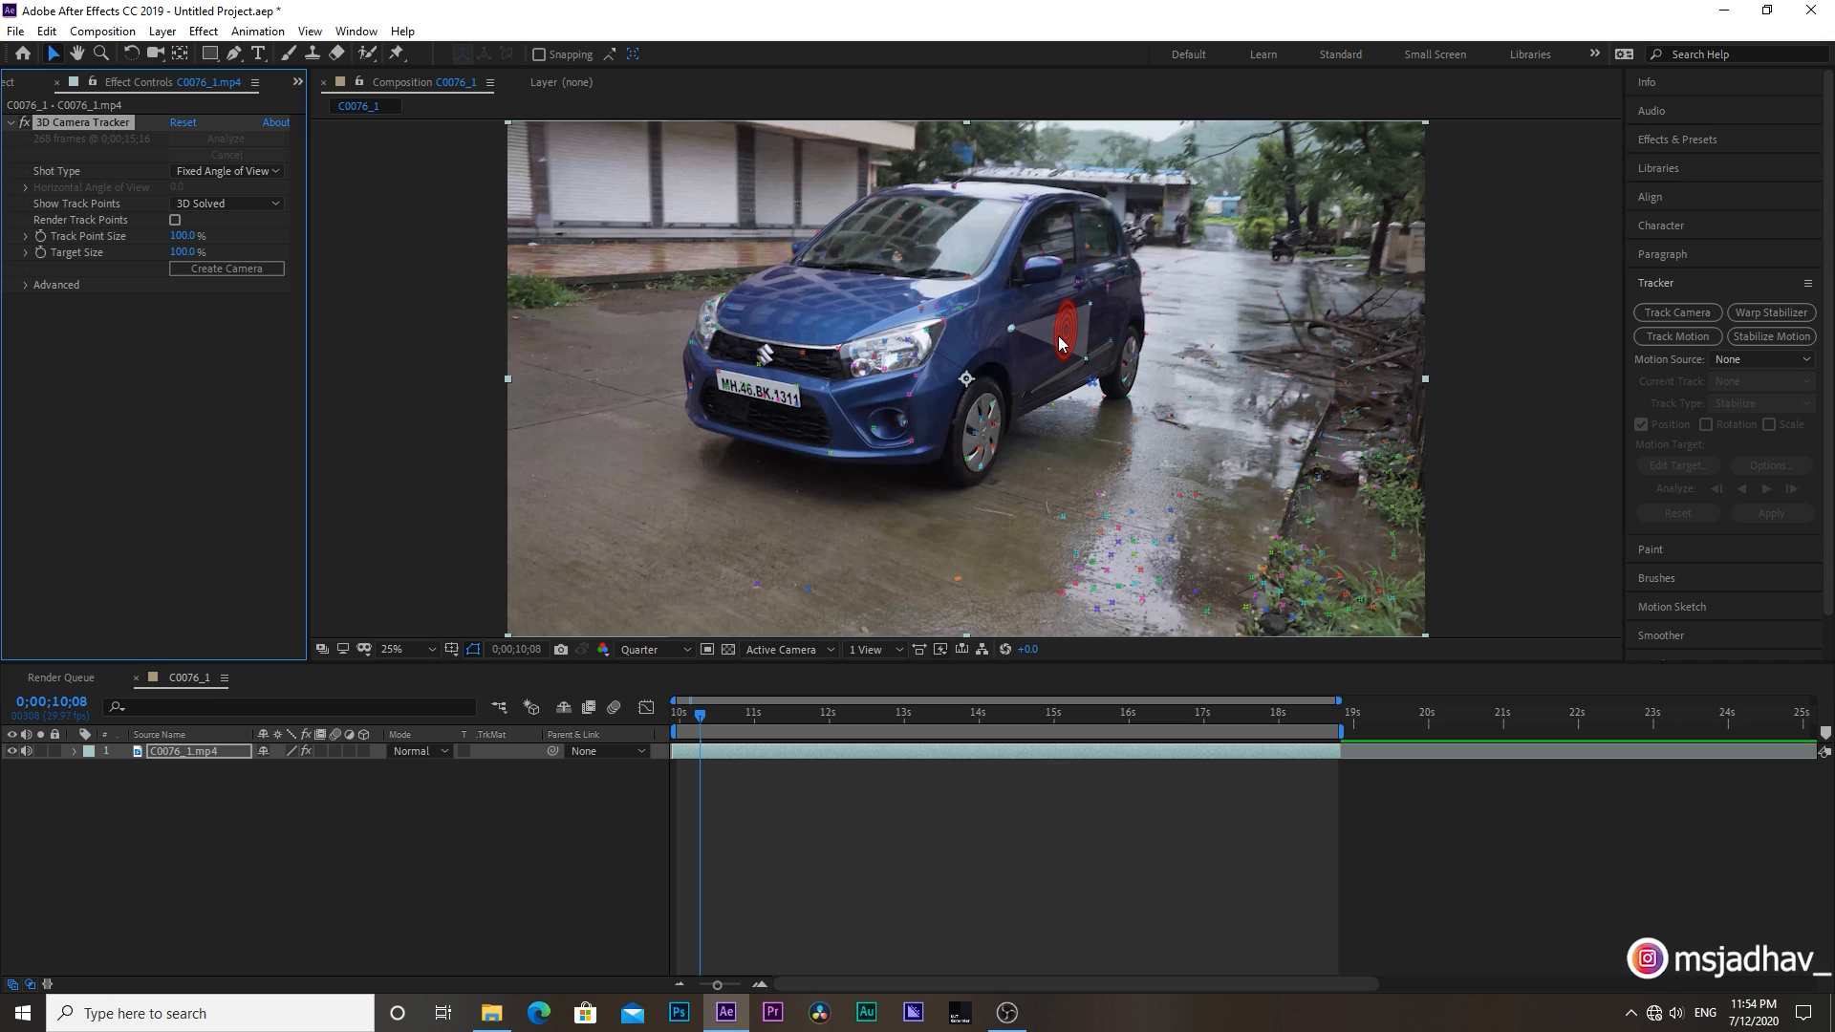
Create a solid and camera from the side target, then move the target to the car's front and create a second solid.
right_click(1059, 342)
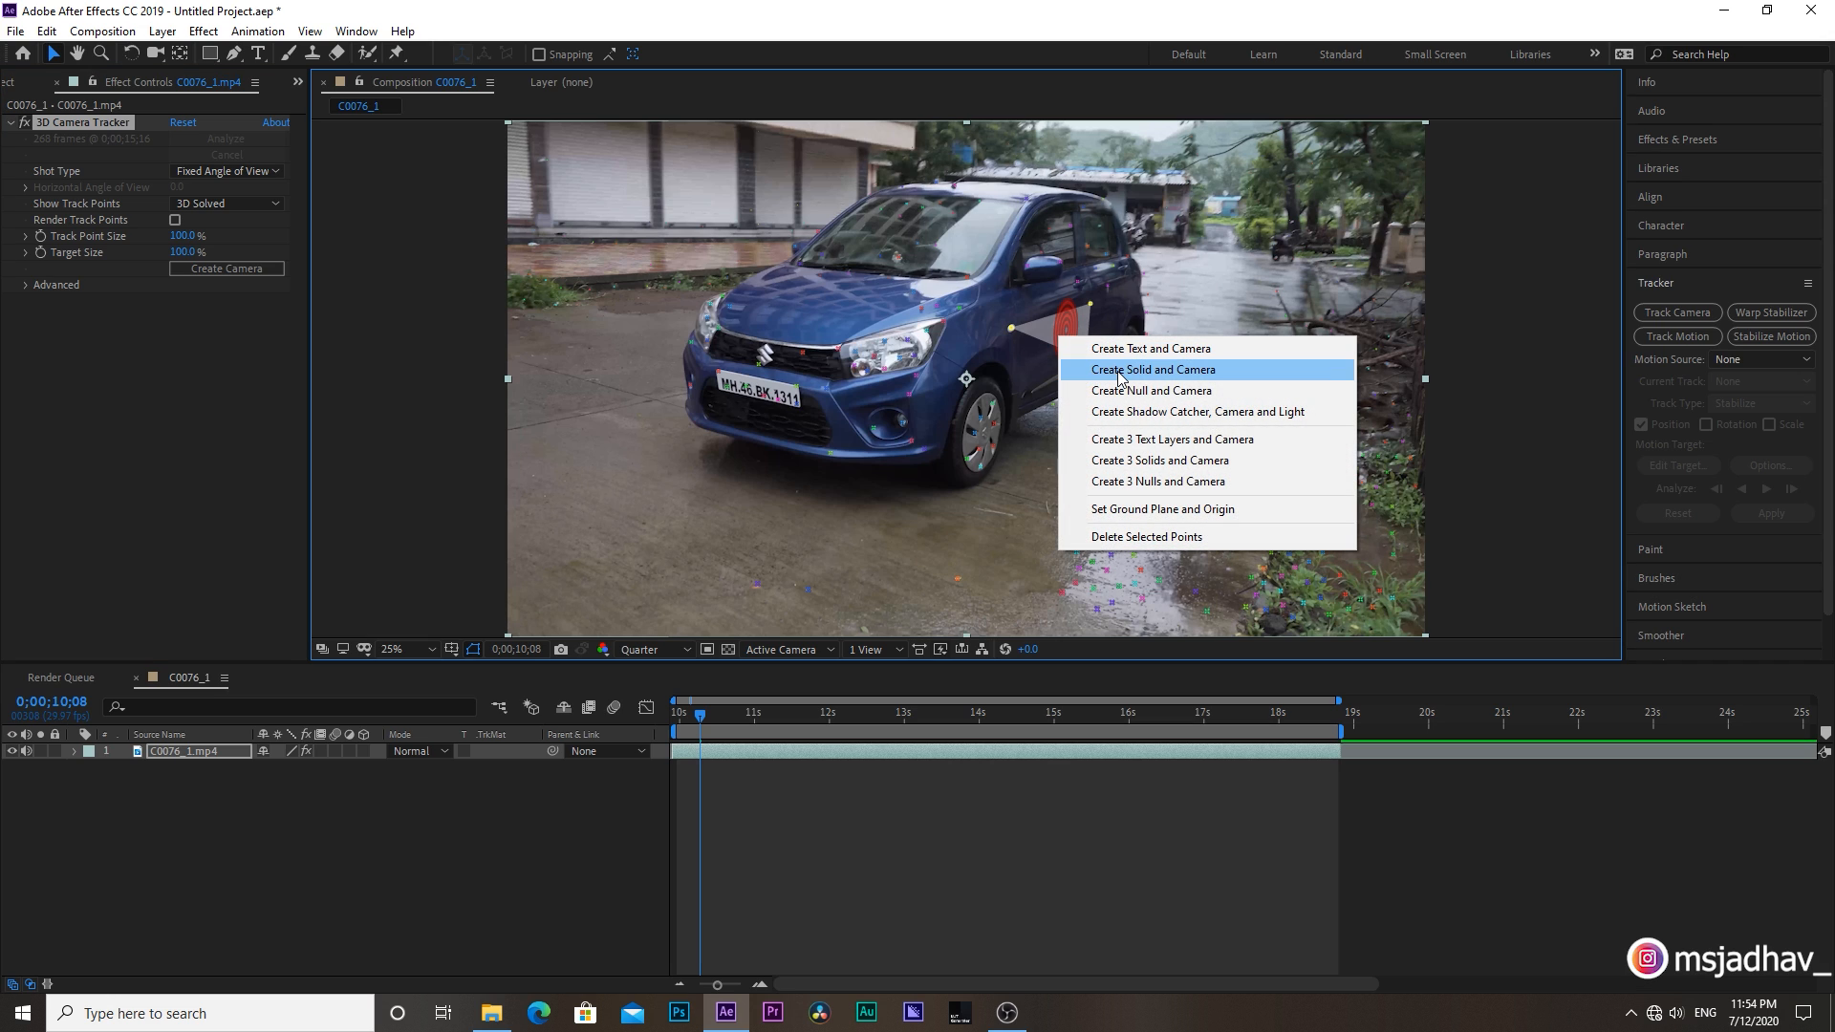
click(1151, 368)
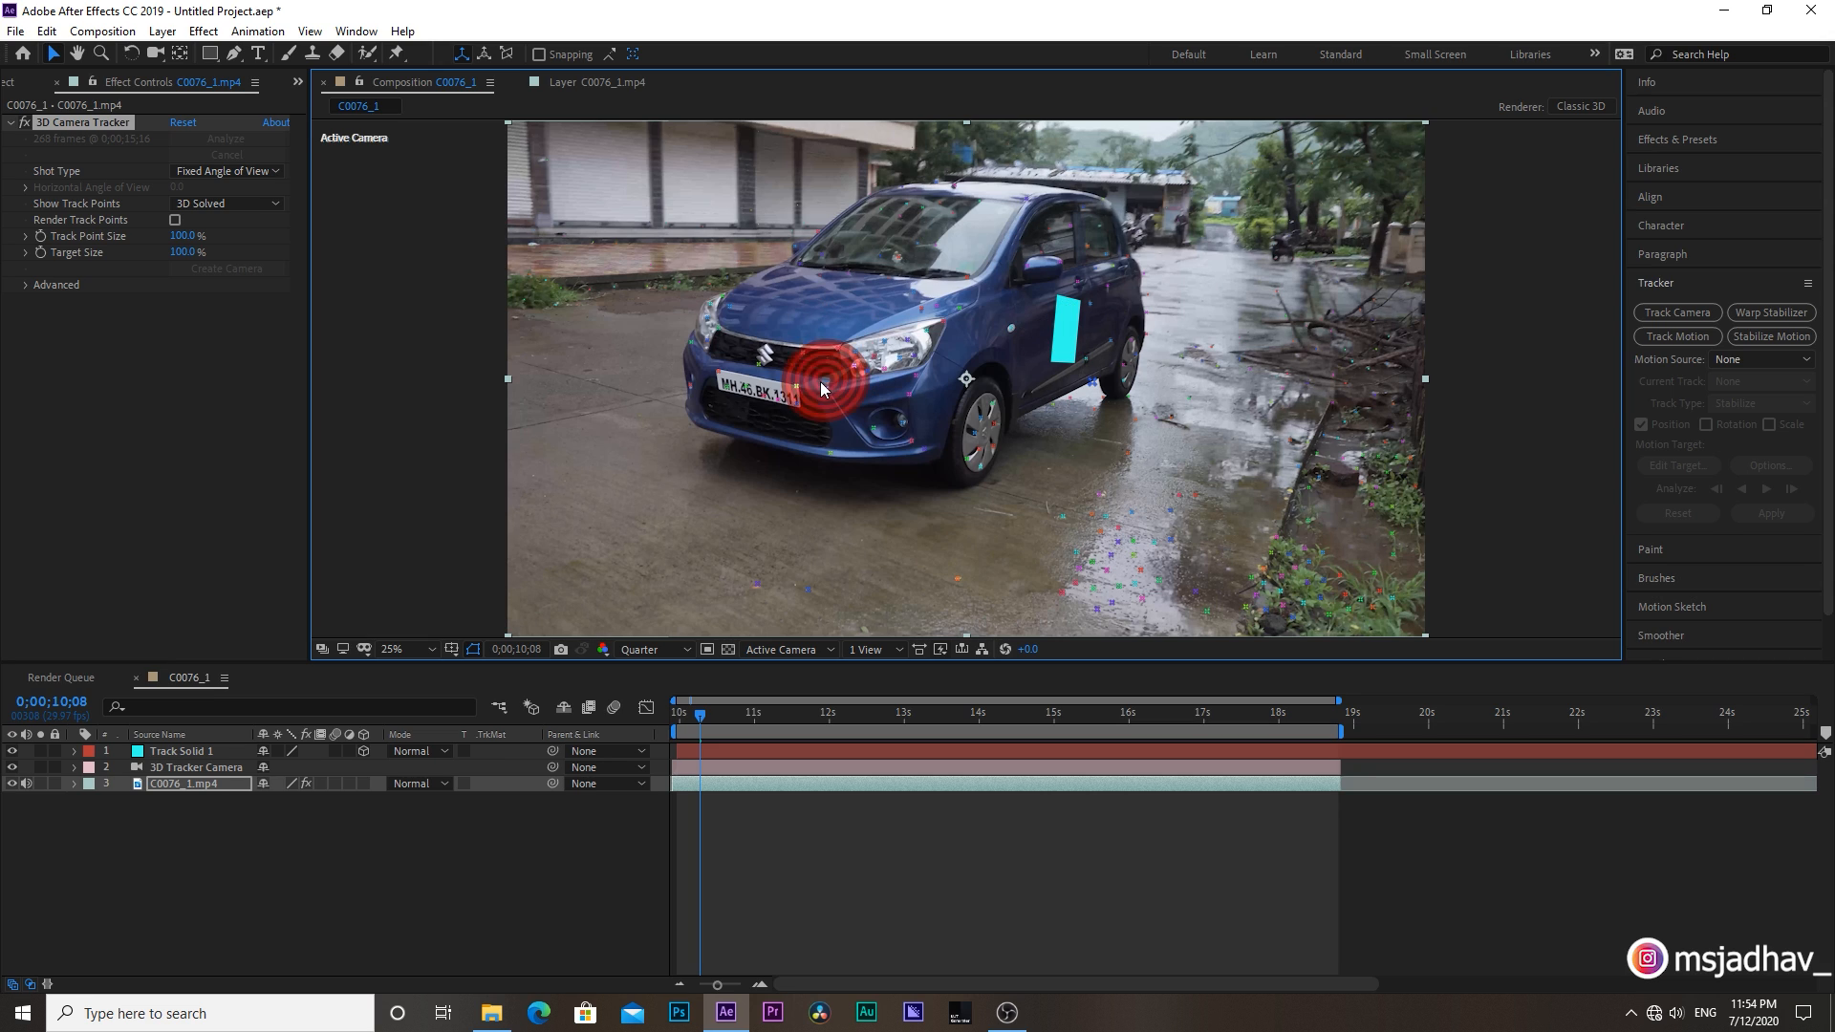
drag(820, 386, 760, 386)
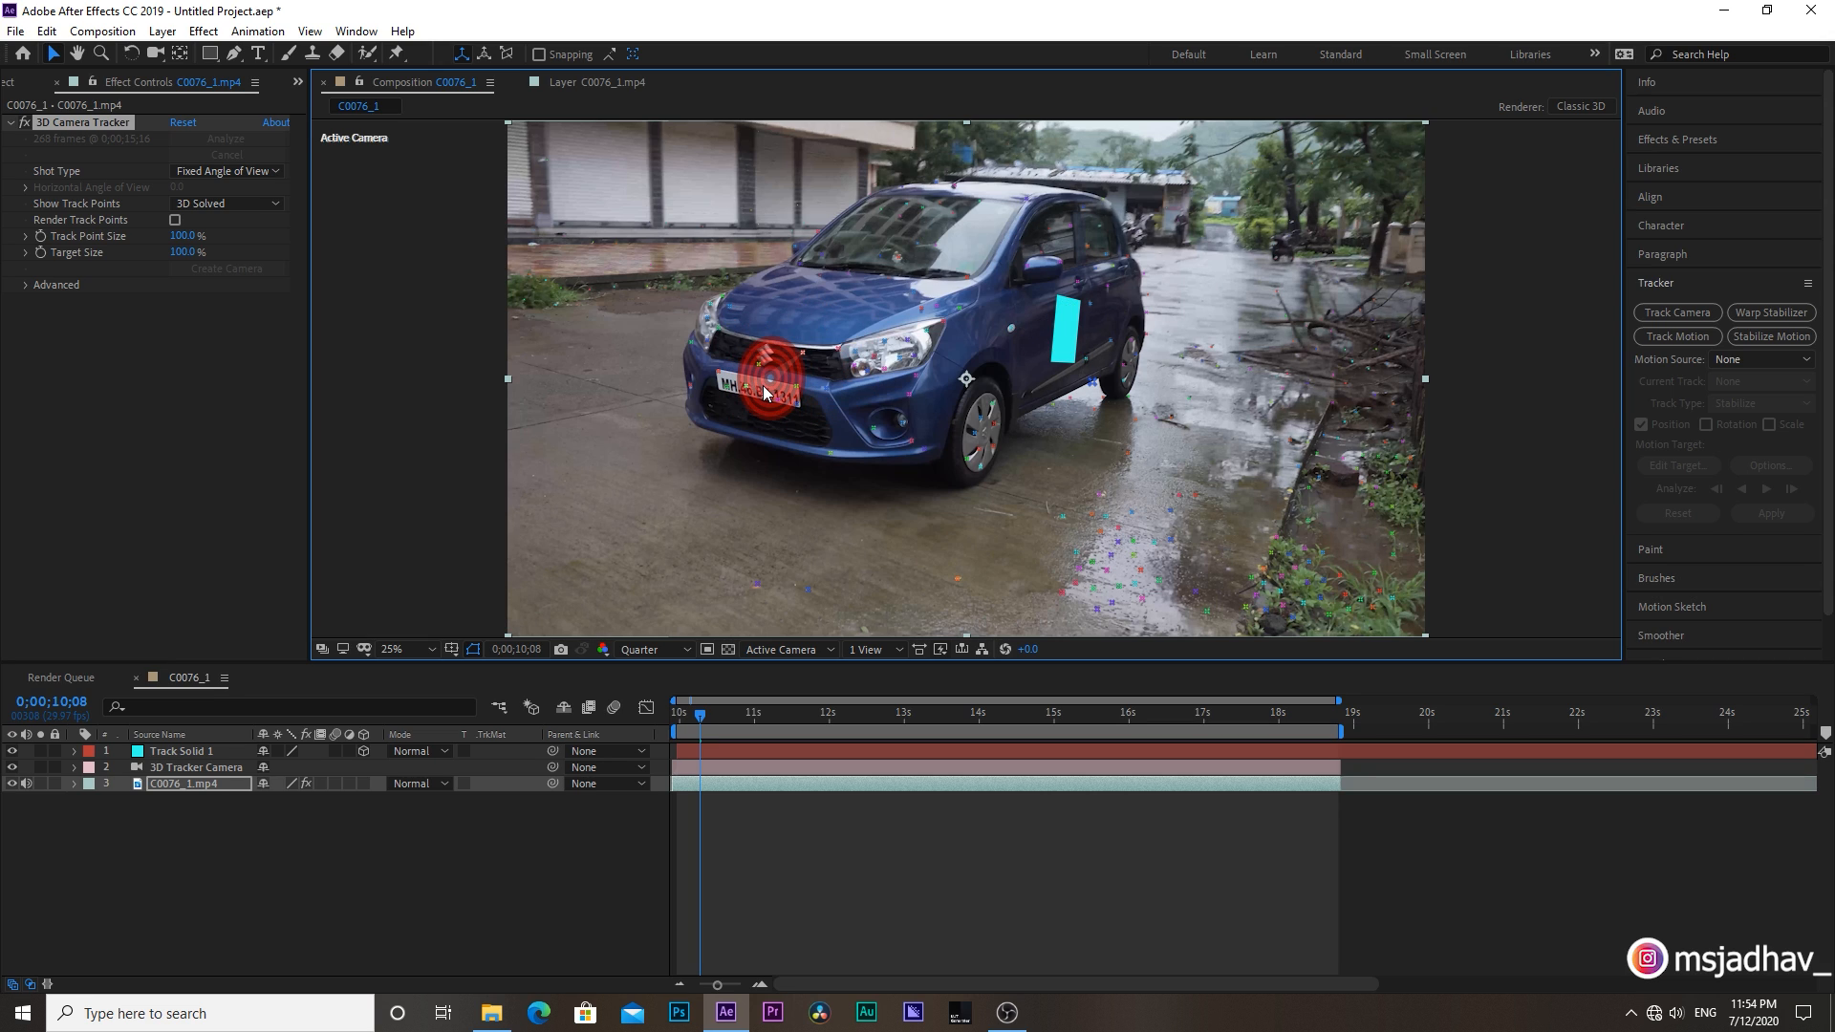
right_click(763, 394)
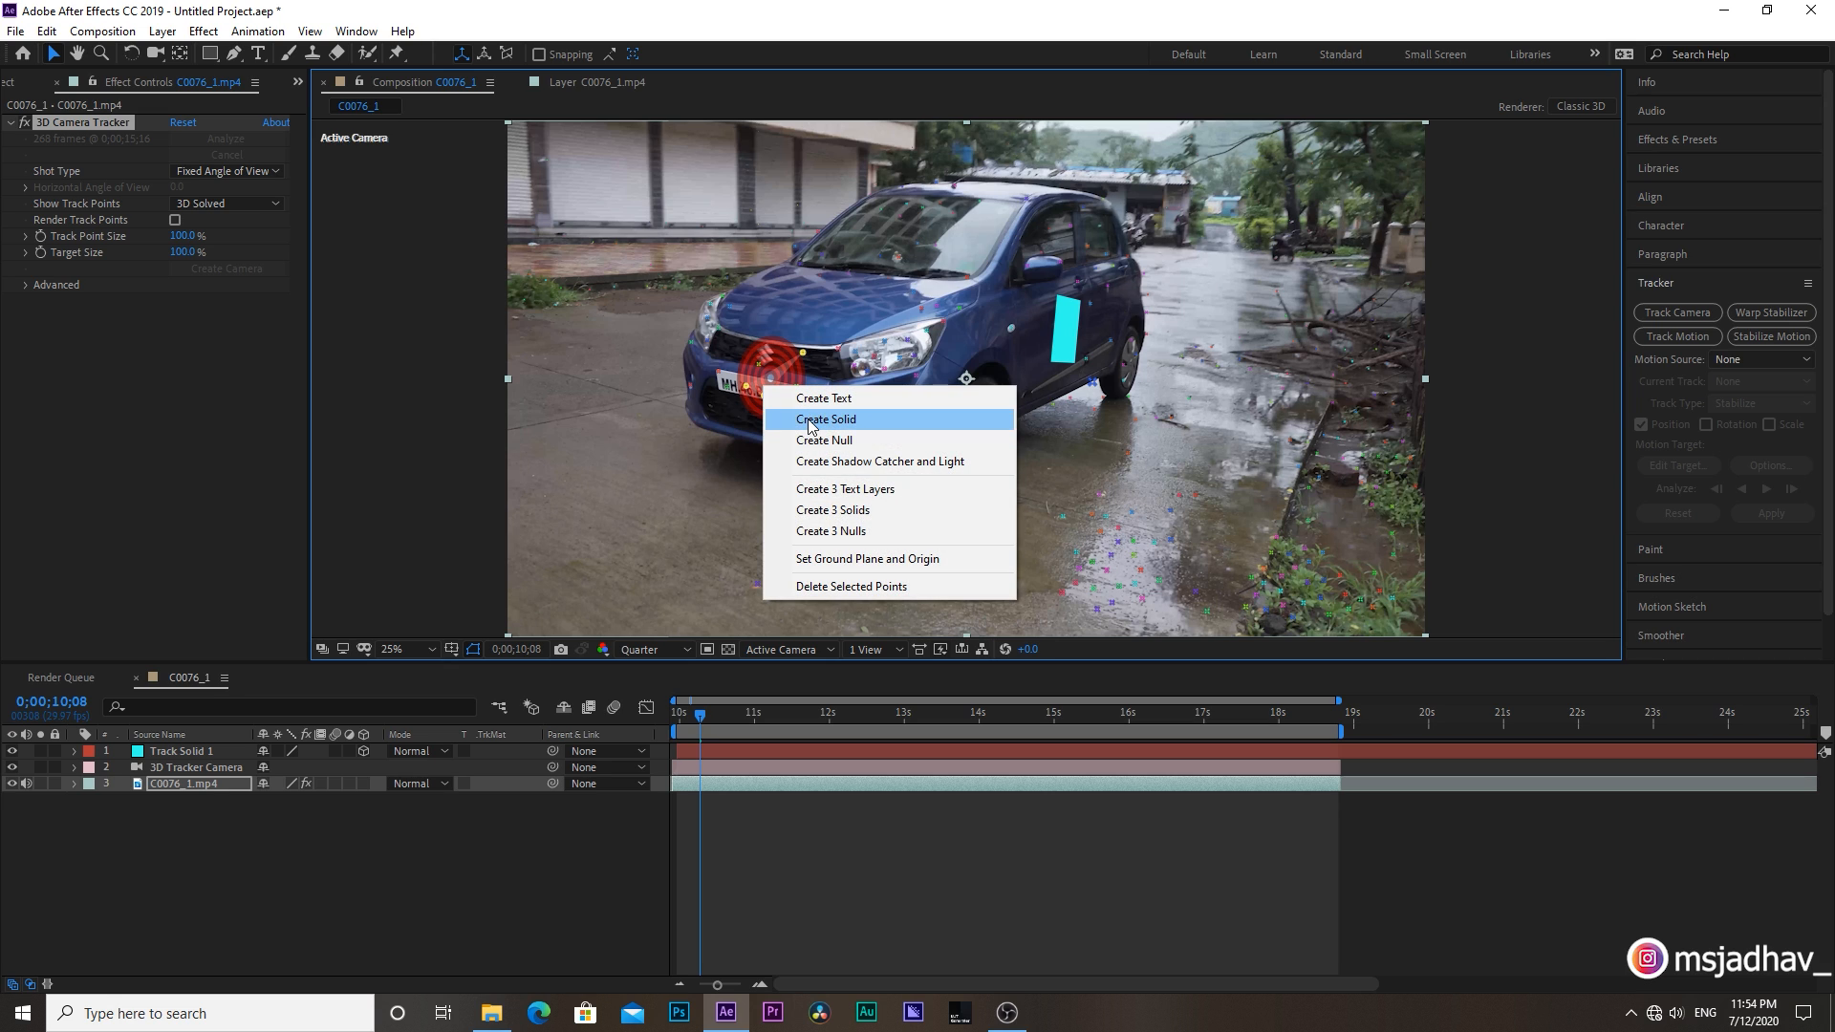
click(825, 418)
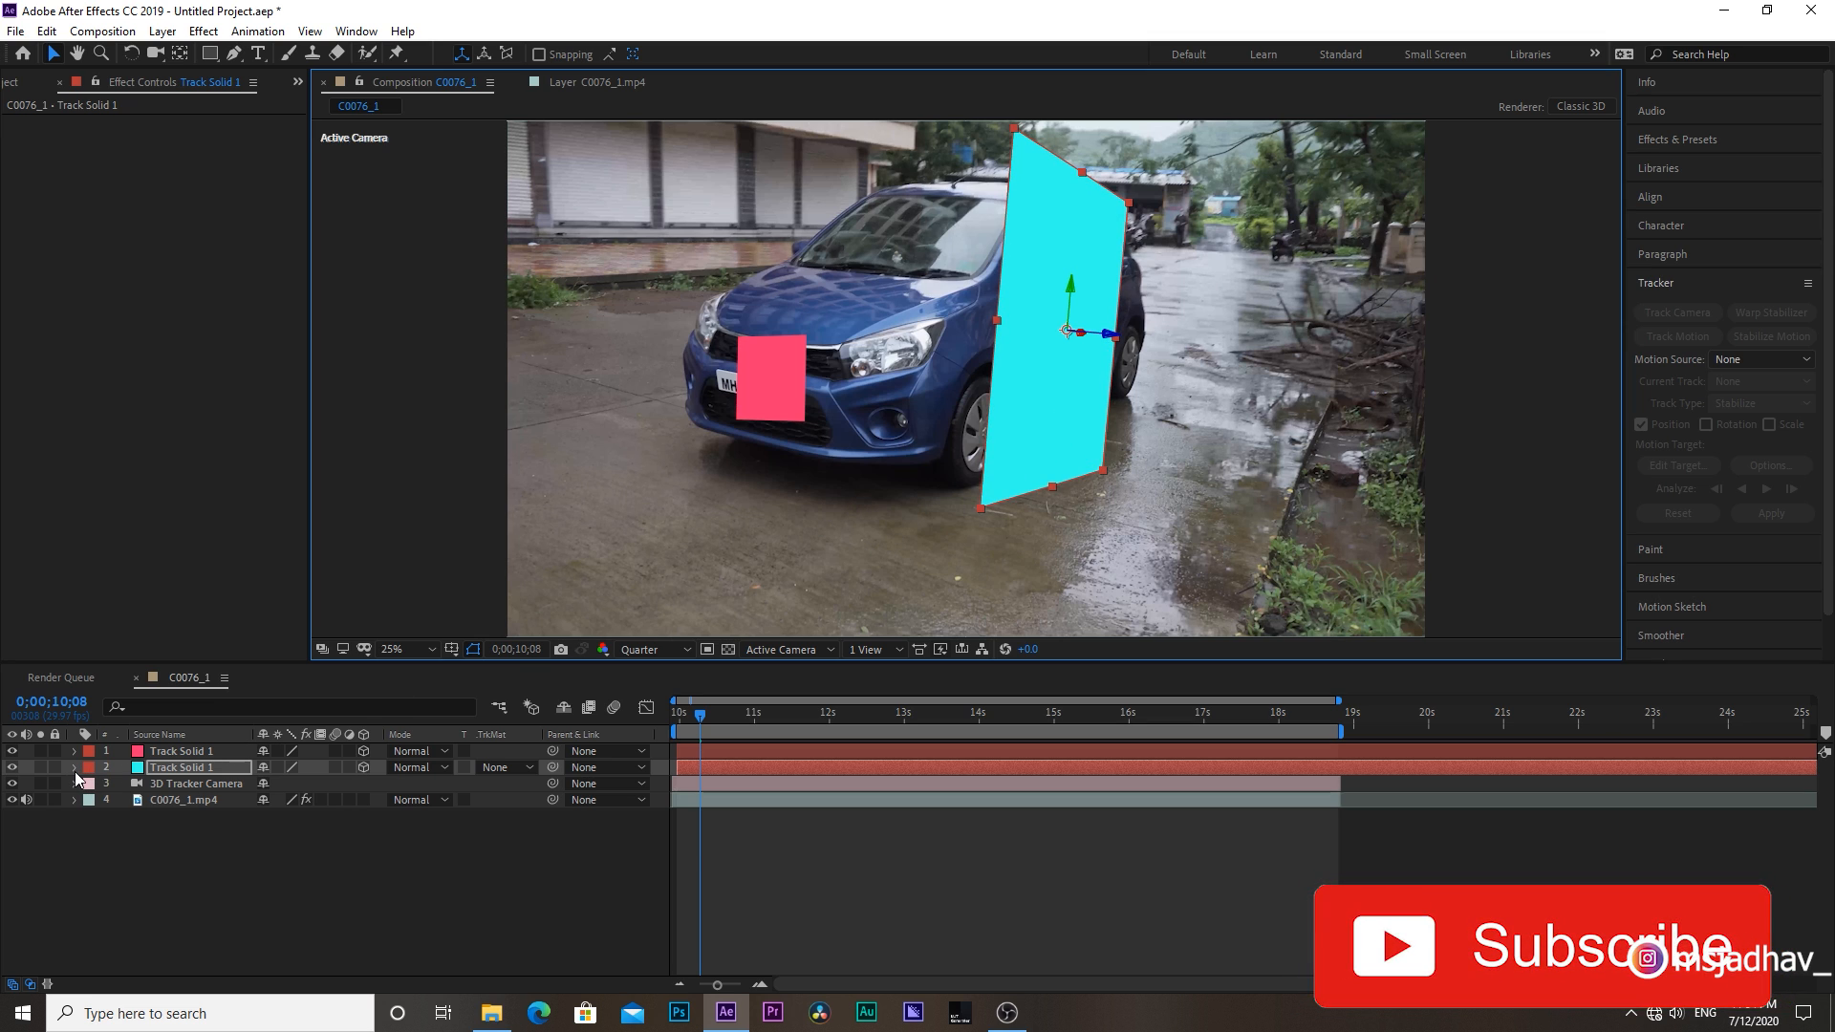
Adjust Track Solid 1's Transform scale to fit the car's side, then collapse its properties.
click(75, 769)
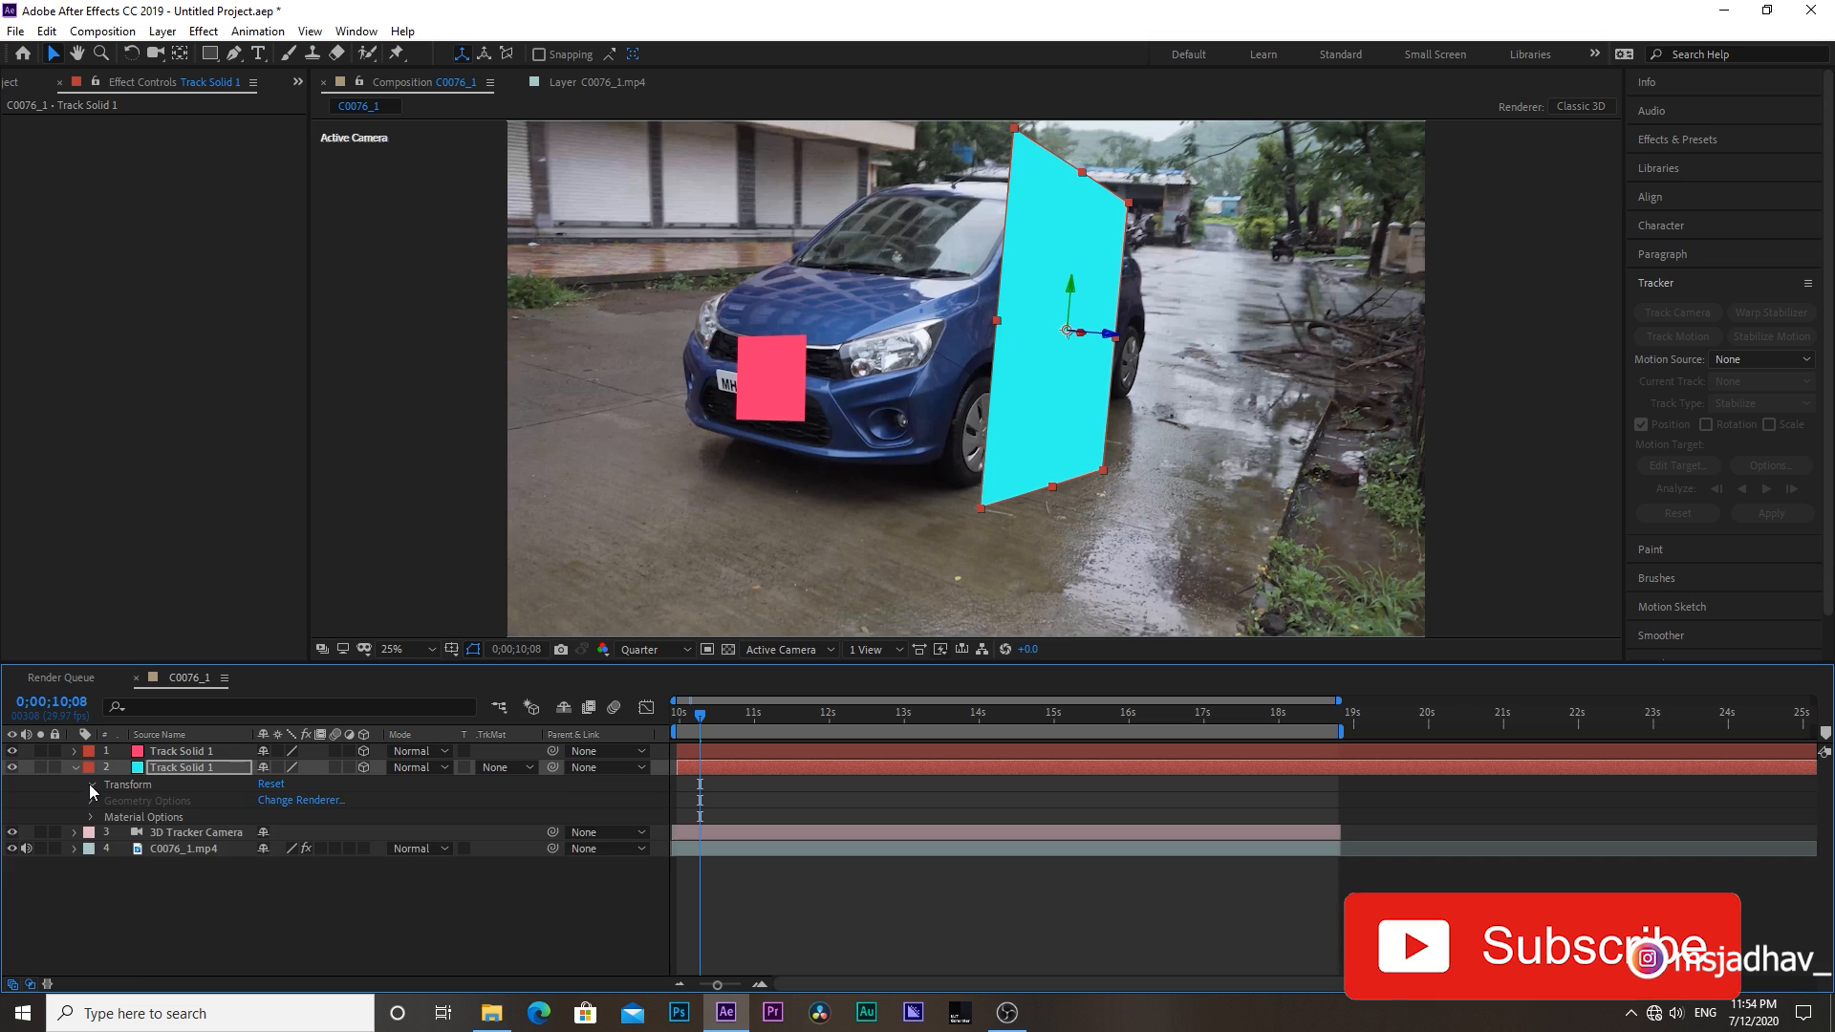
click(90, 784)
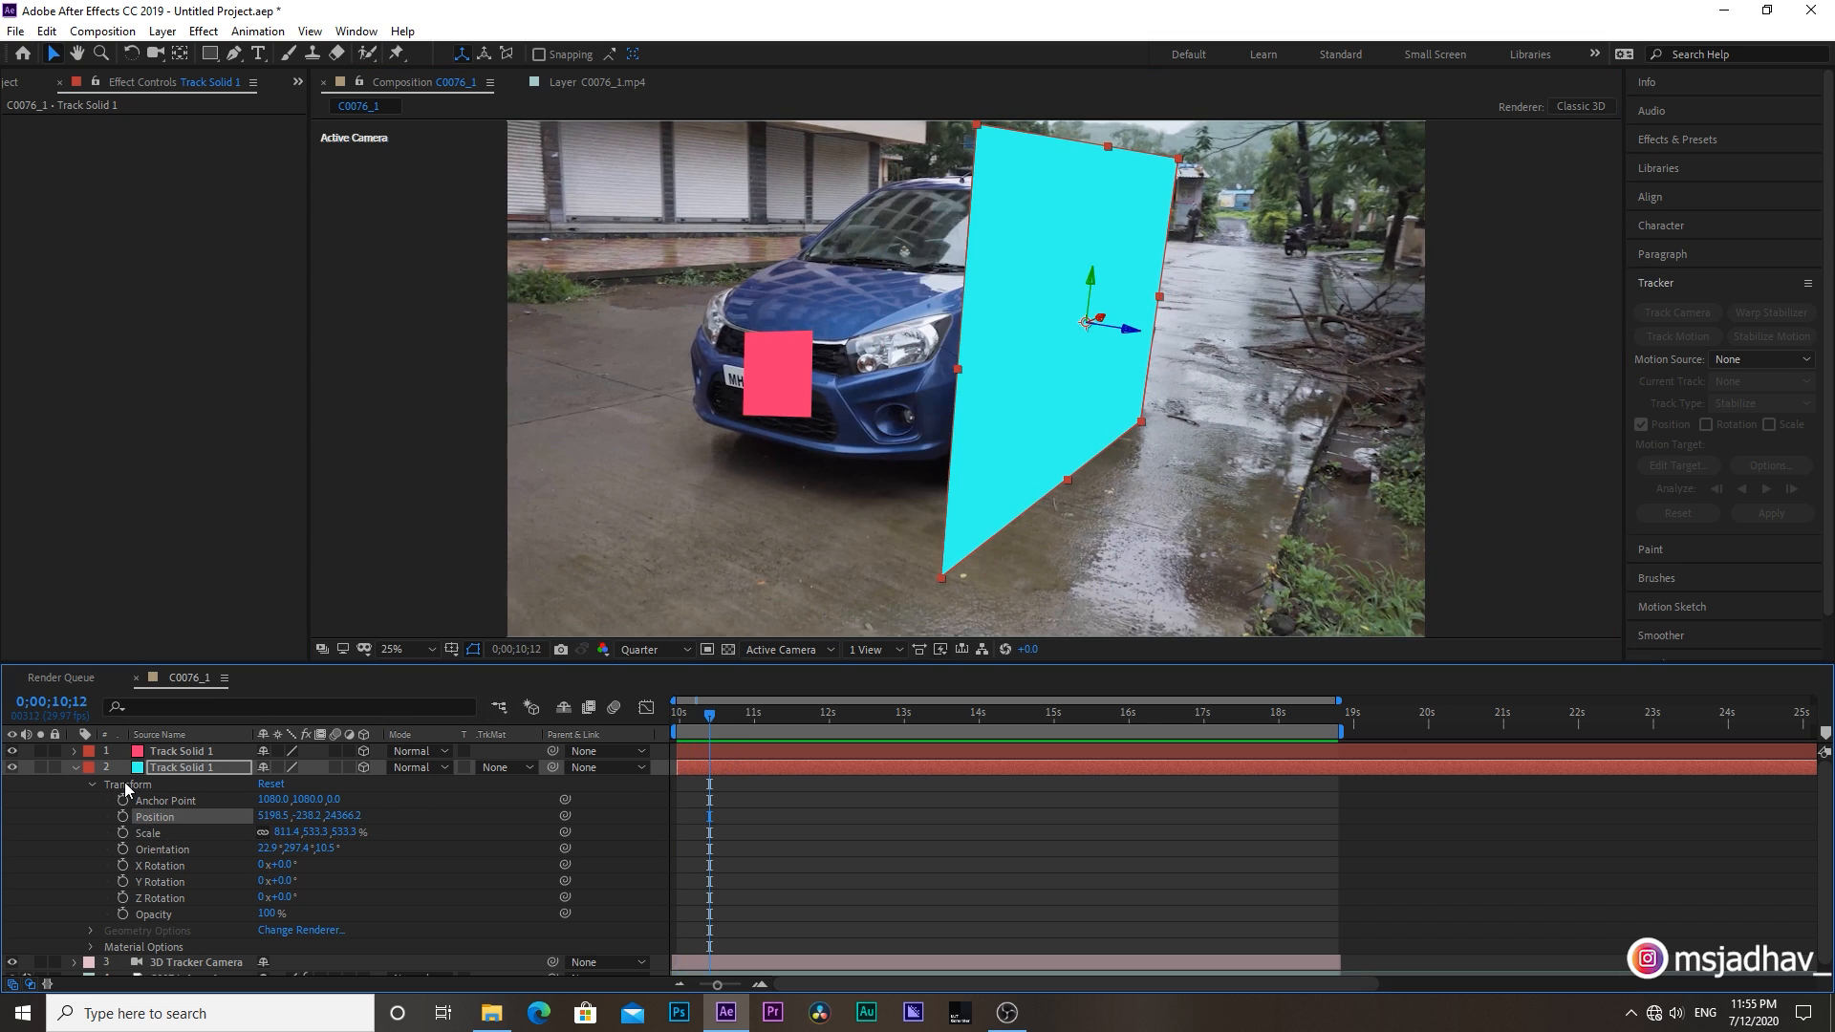
click(90, 768)
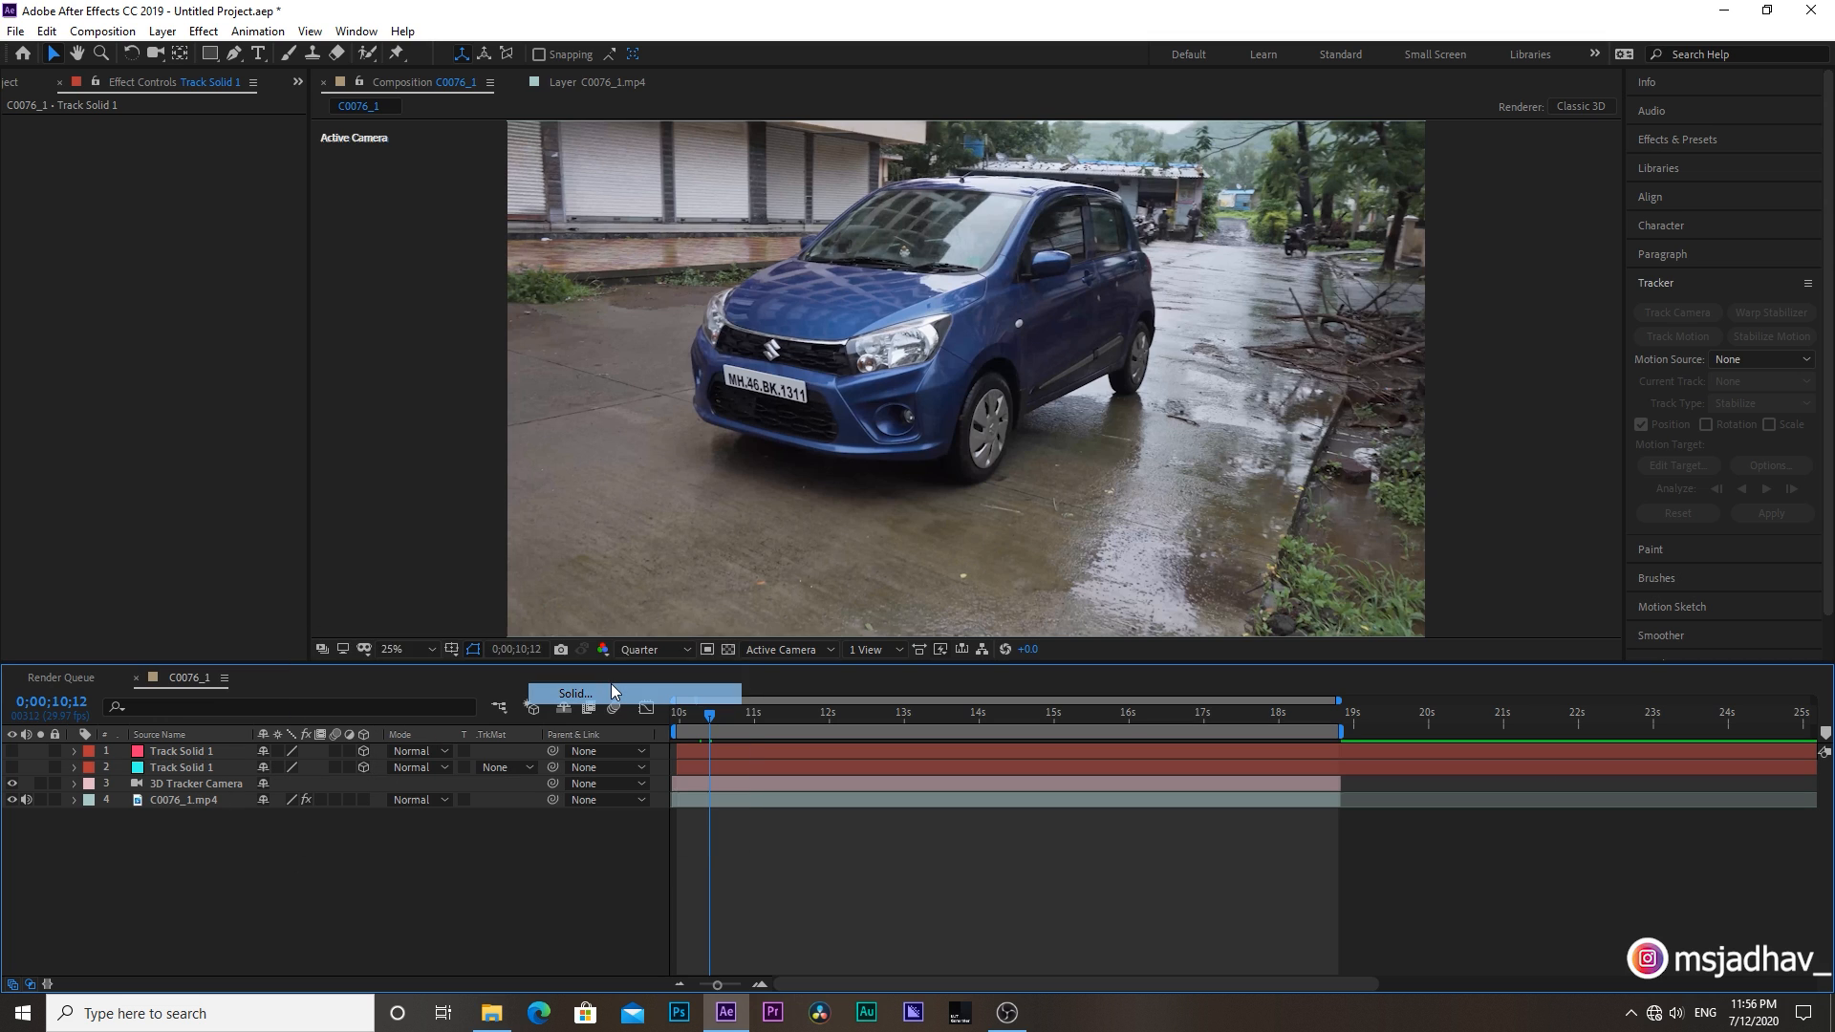
Create Black Solid 1 and search 'Saber' in Effects & Presets to apply it.
click(575, 692)
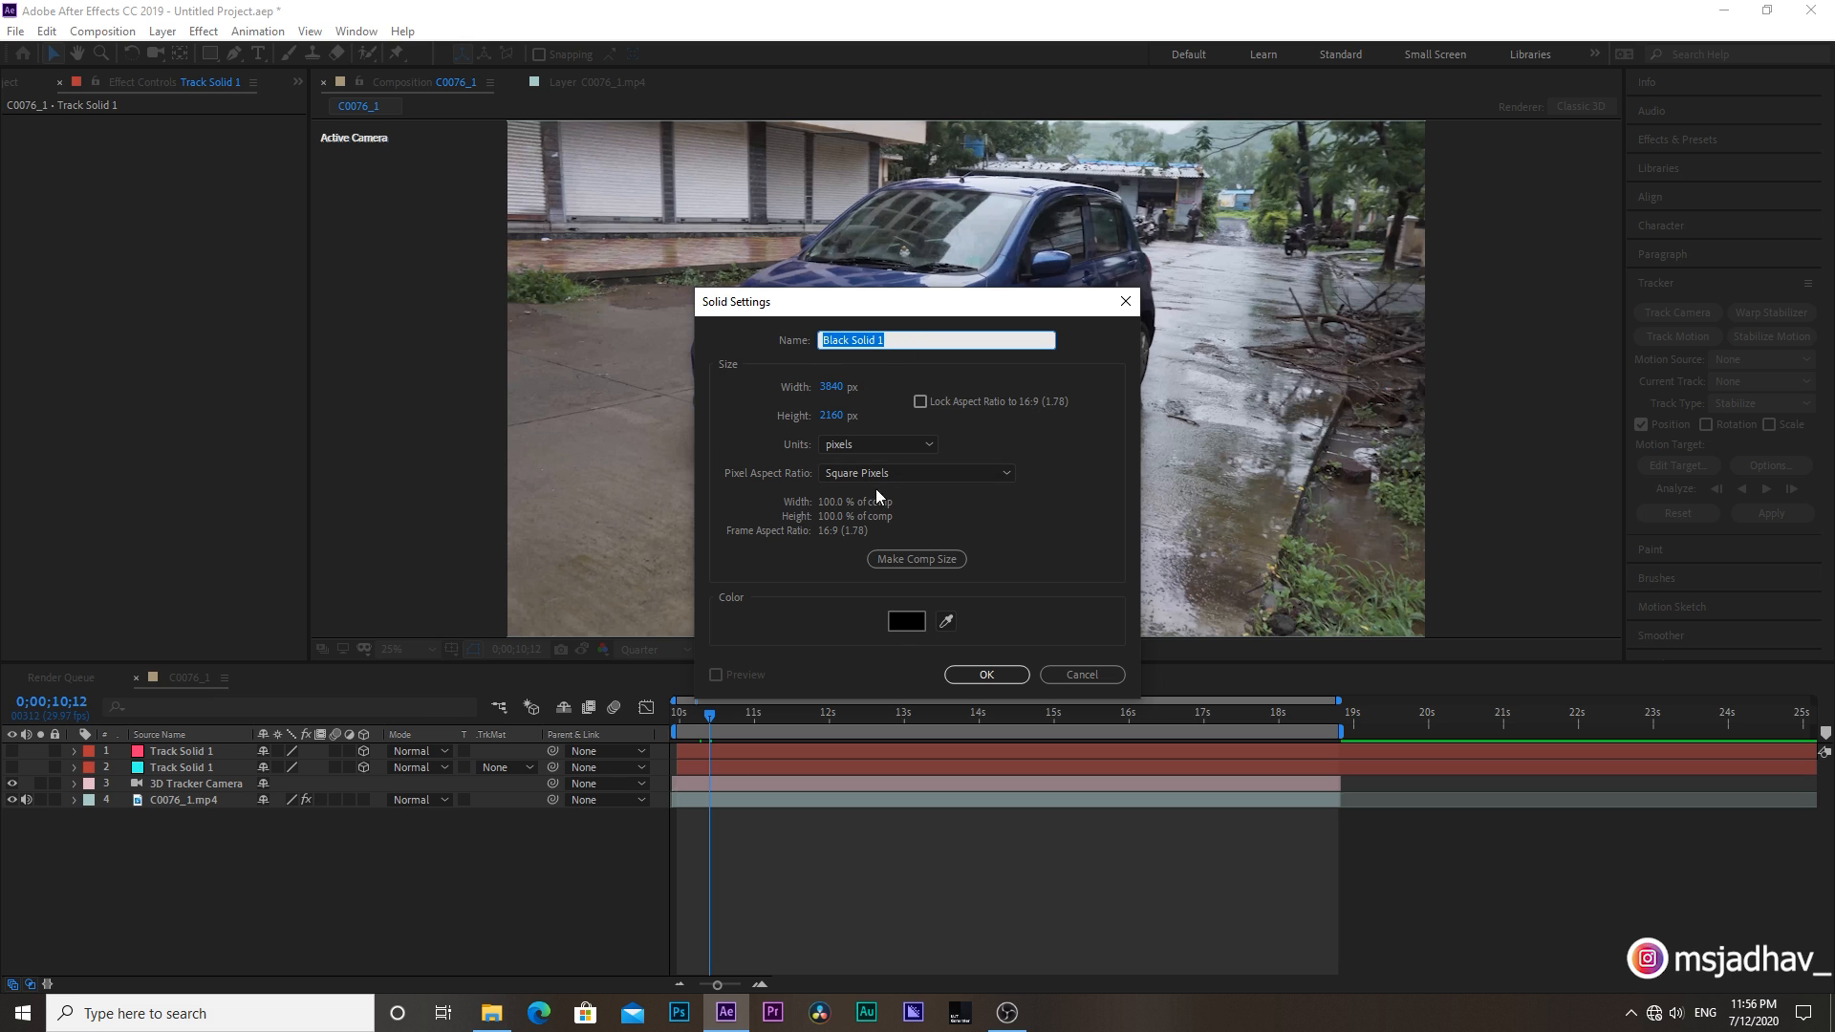
click(984, 675)
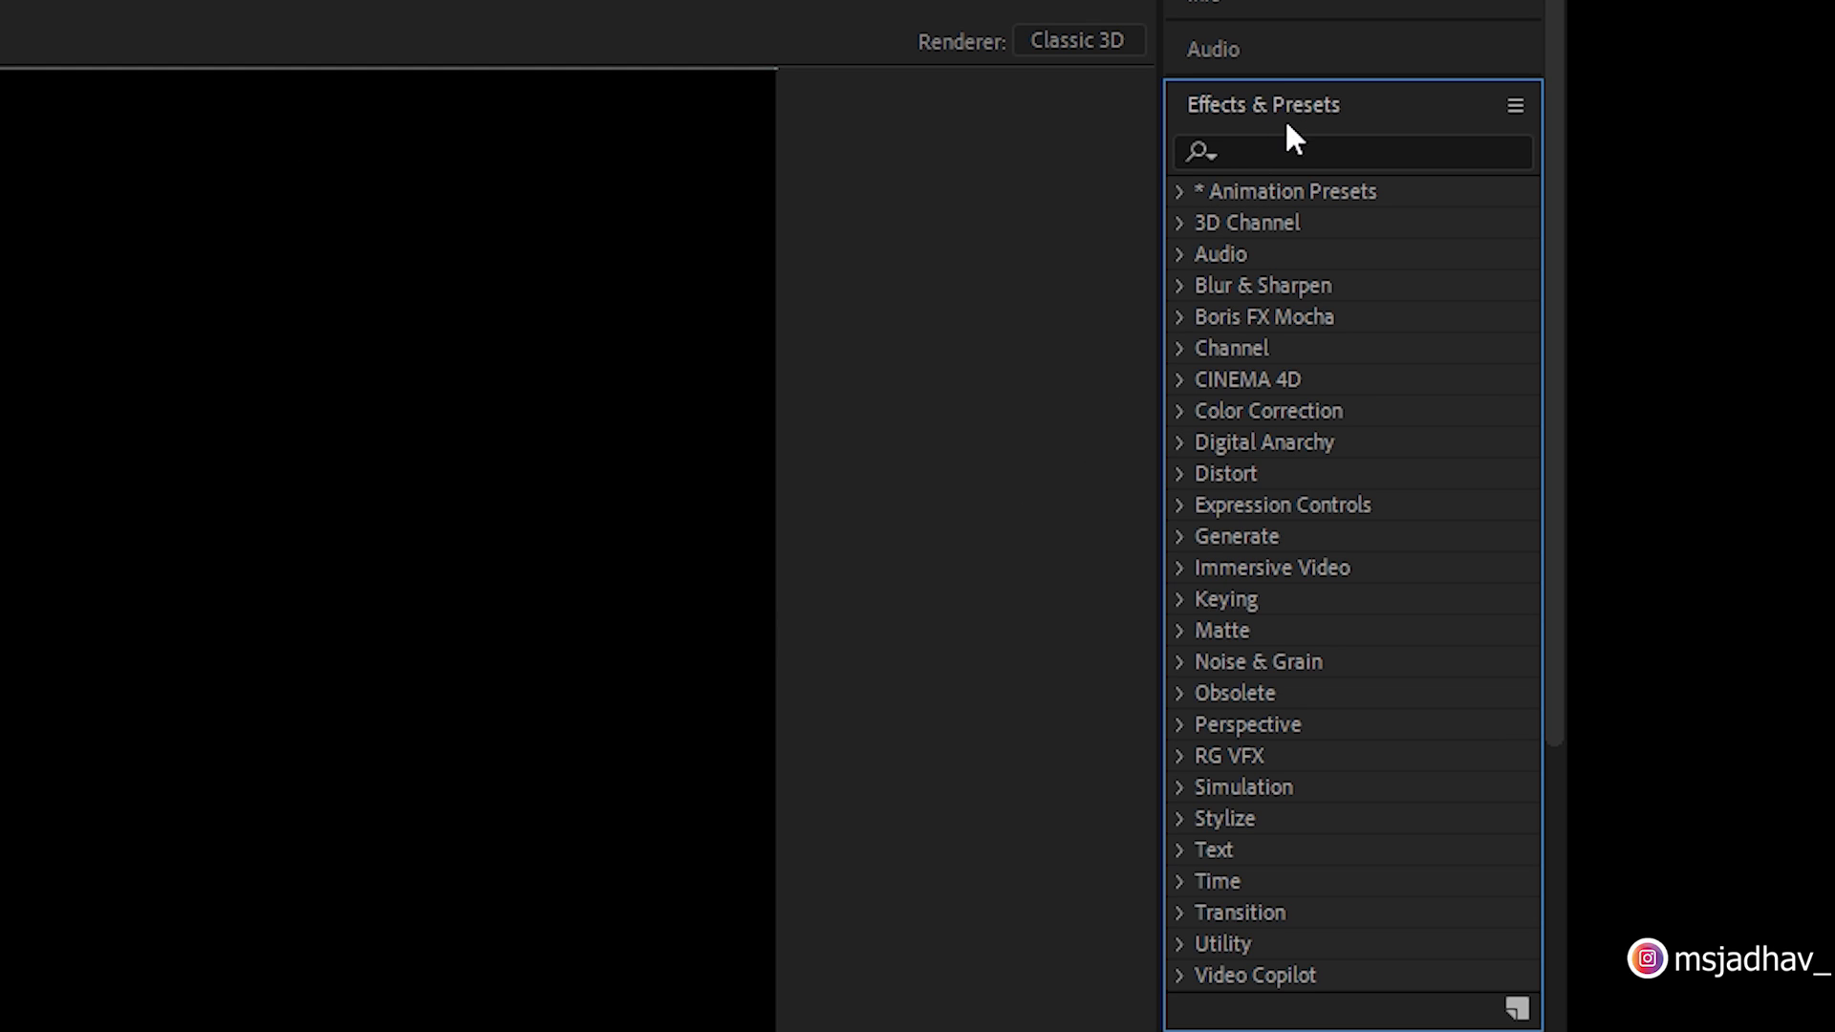
text(sabe)
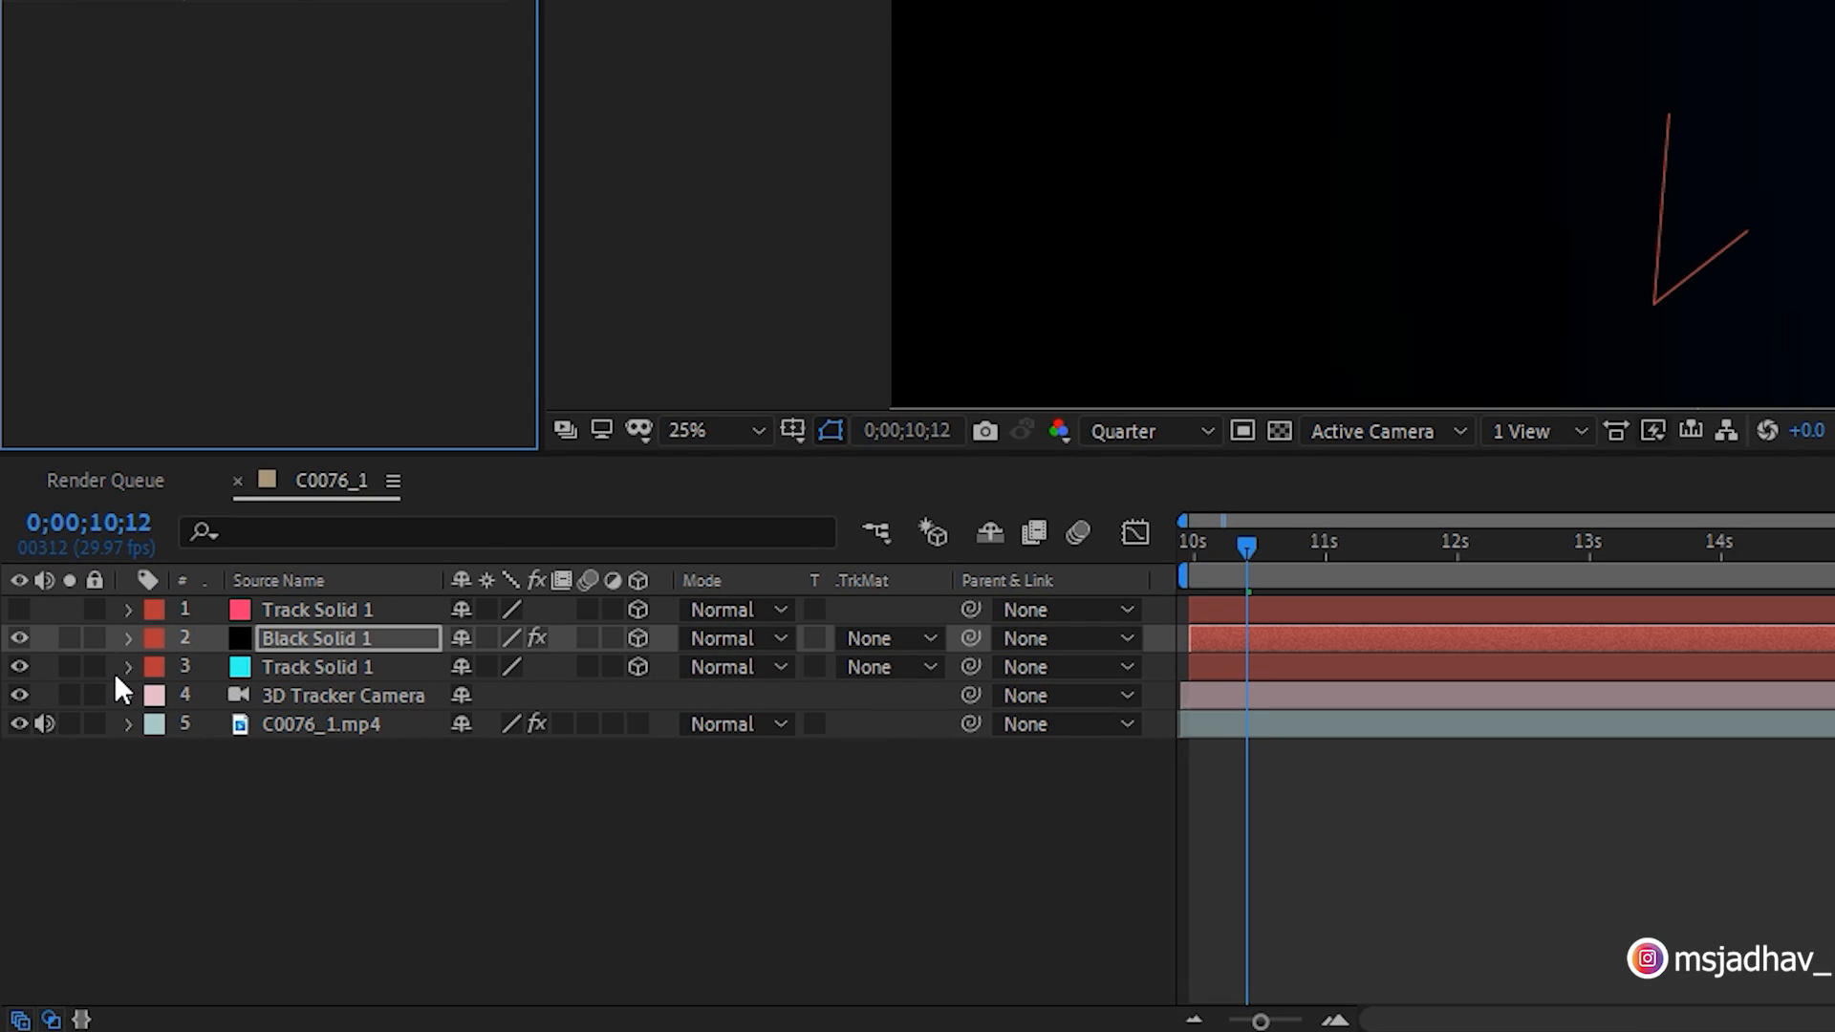
Copy the side Track Solid's Transform onto Black Solid 1 and set its blend Mode to Screen.
click(129, 666)
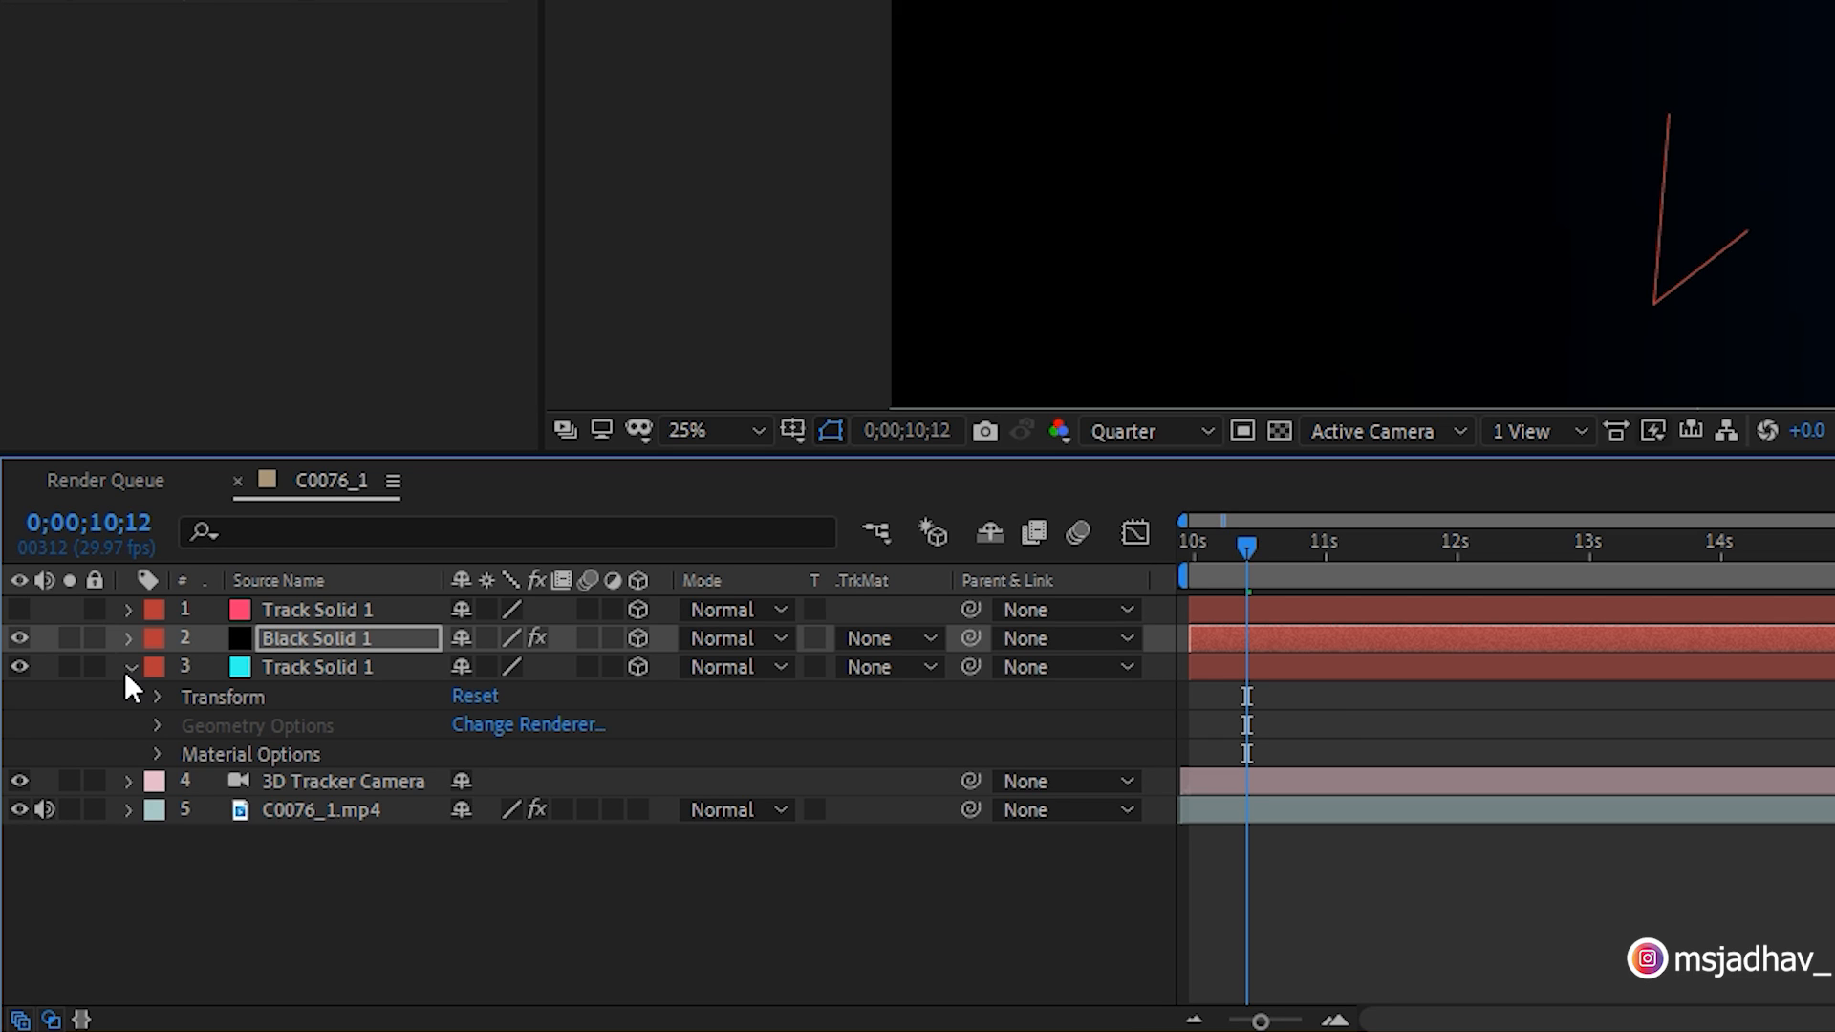
key(ctrl+c)
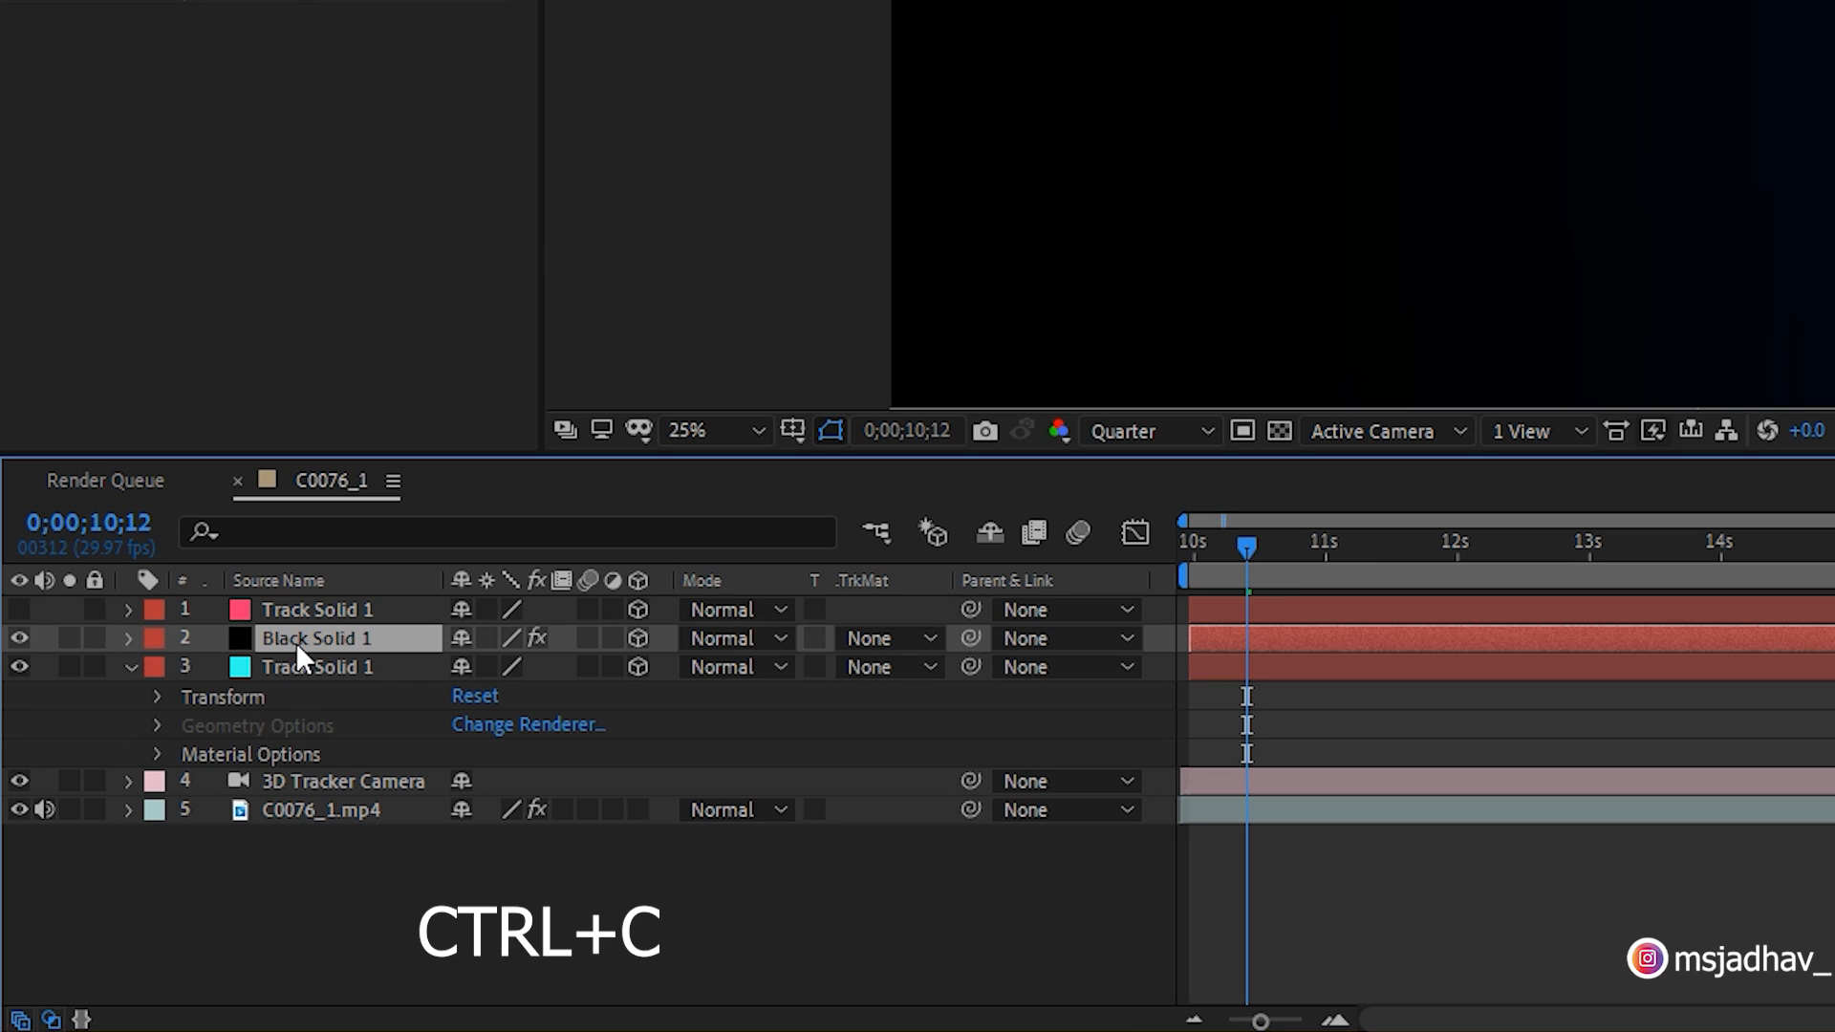
key(ctrl+v)
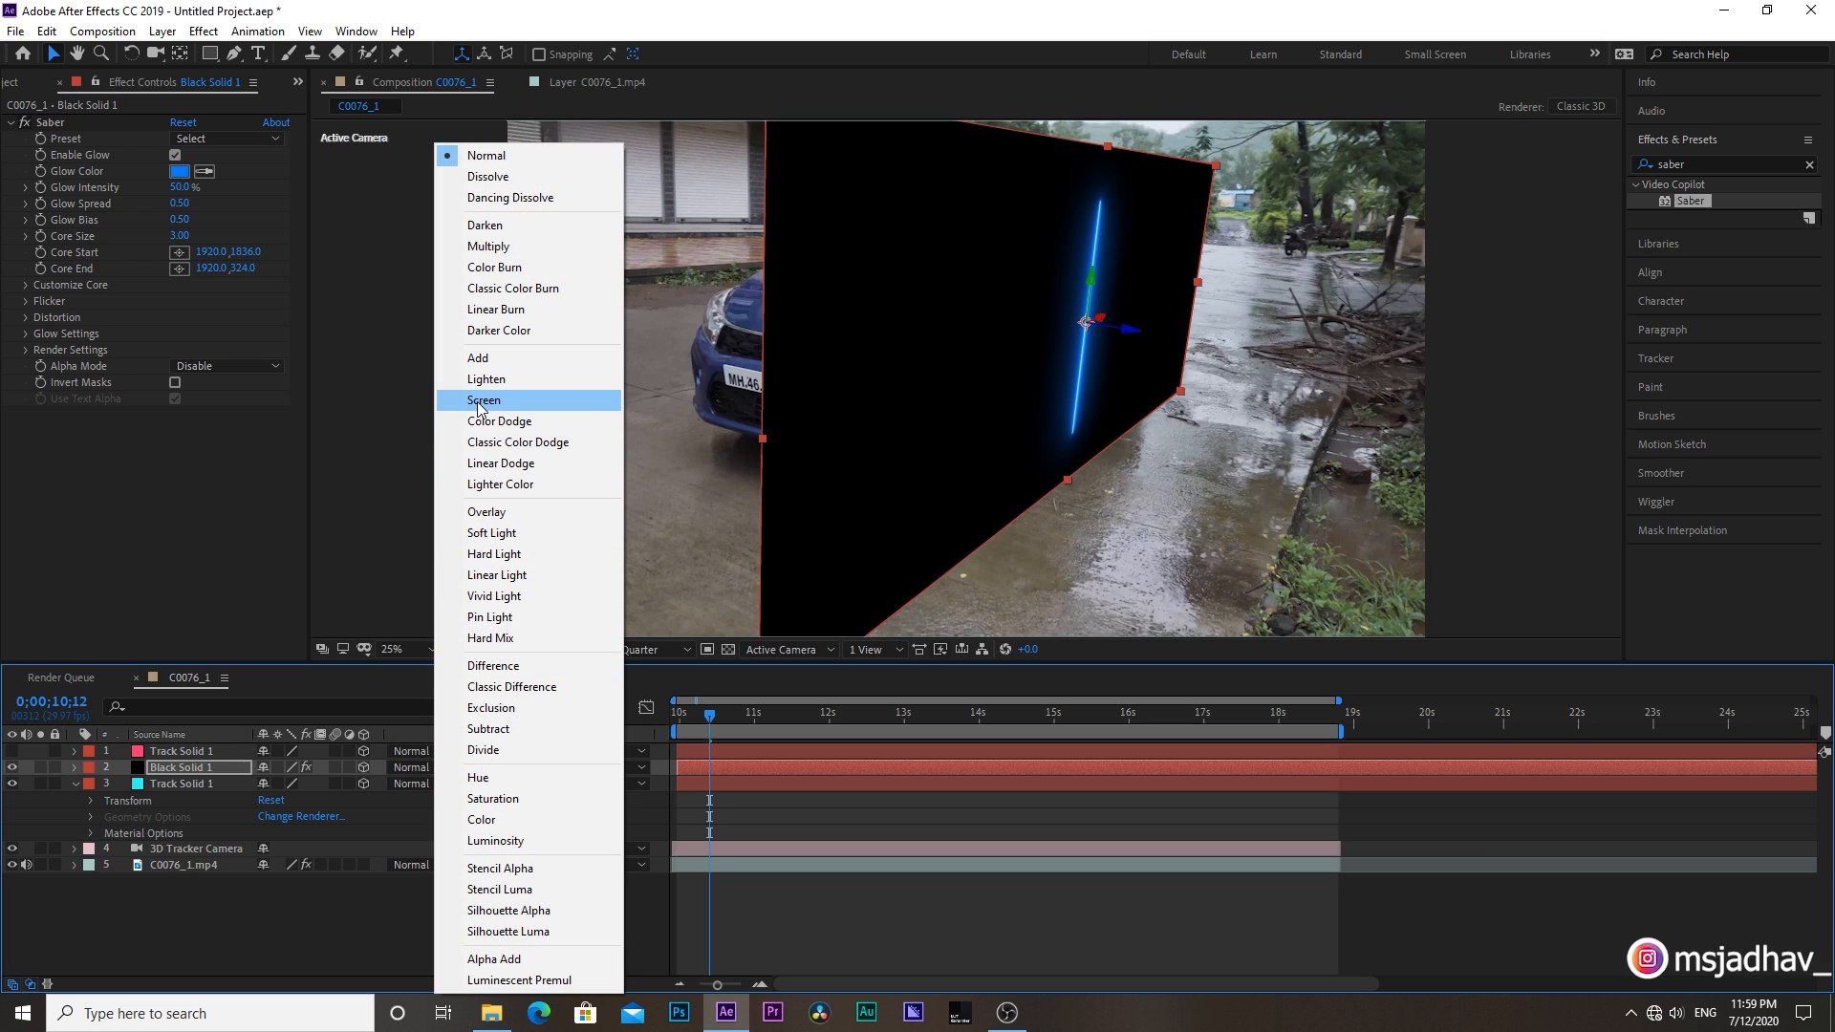
click(483, 400)
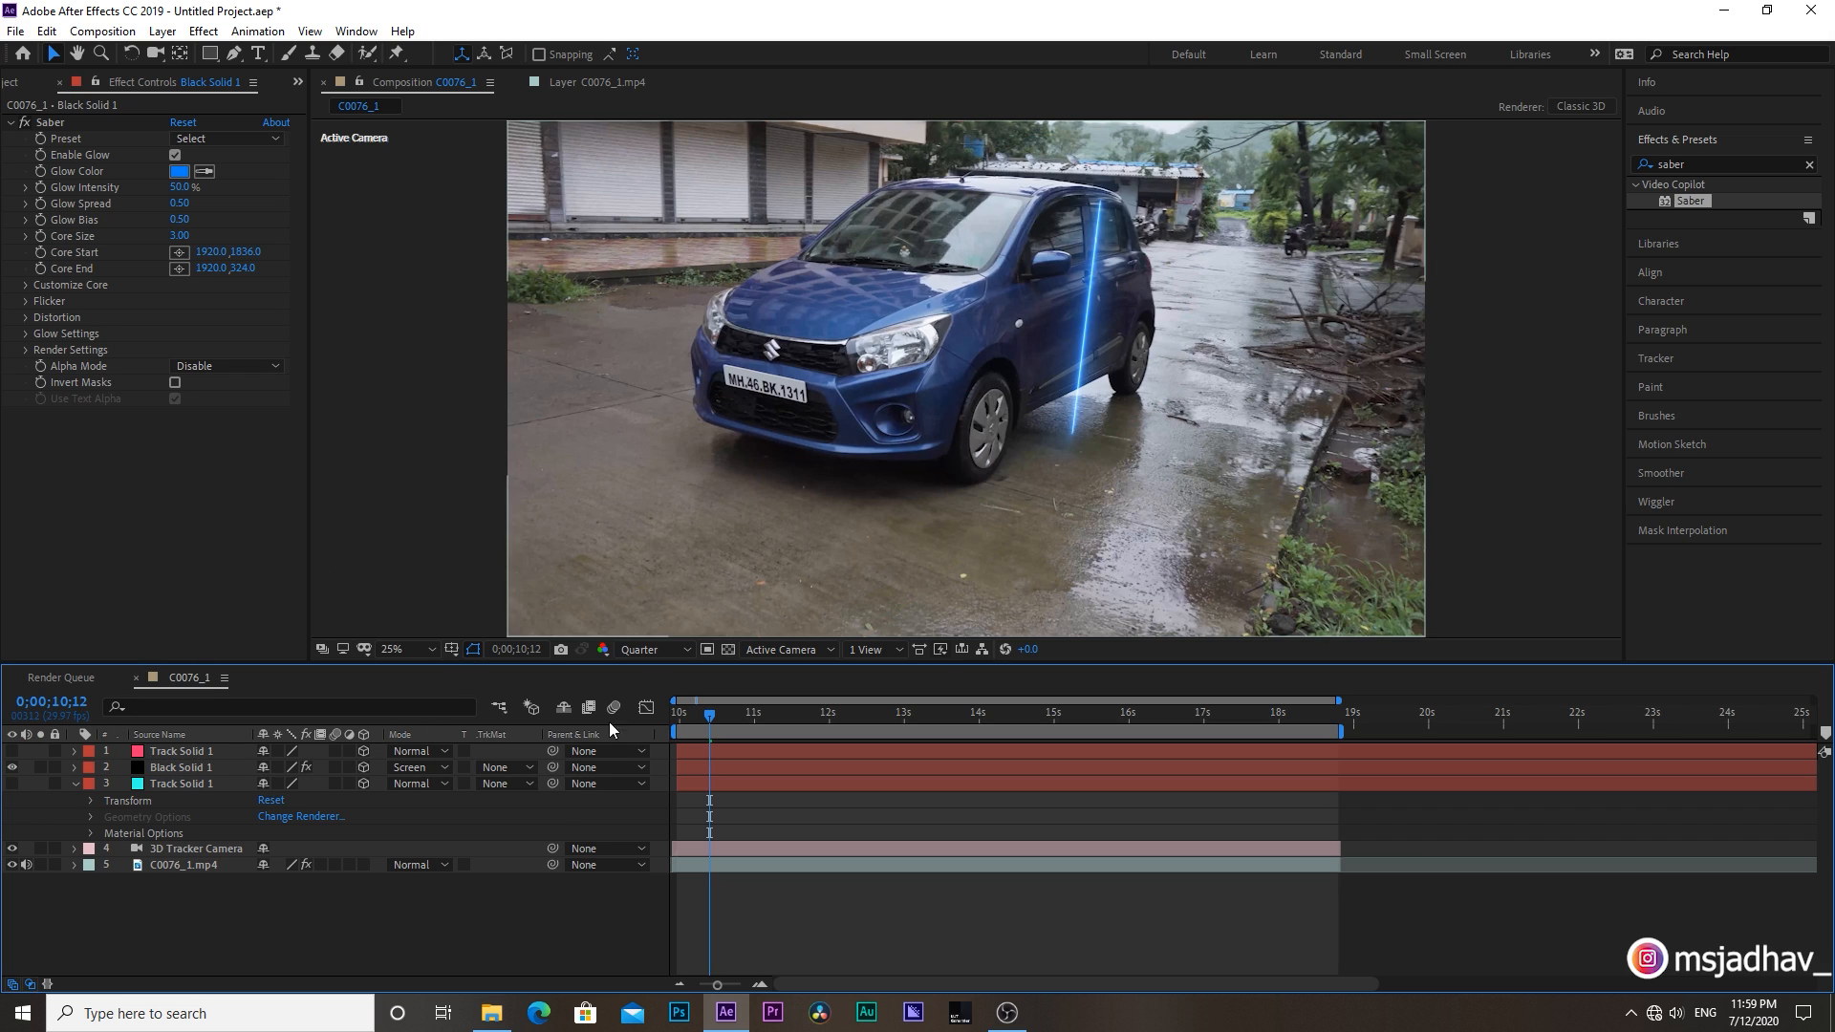
Pen-draw a mask along the car's side and set Saber's Core Type to Layer Masks.
click(759, 732)
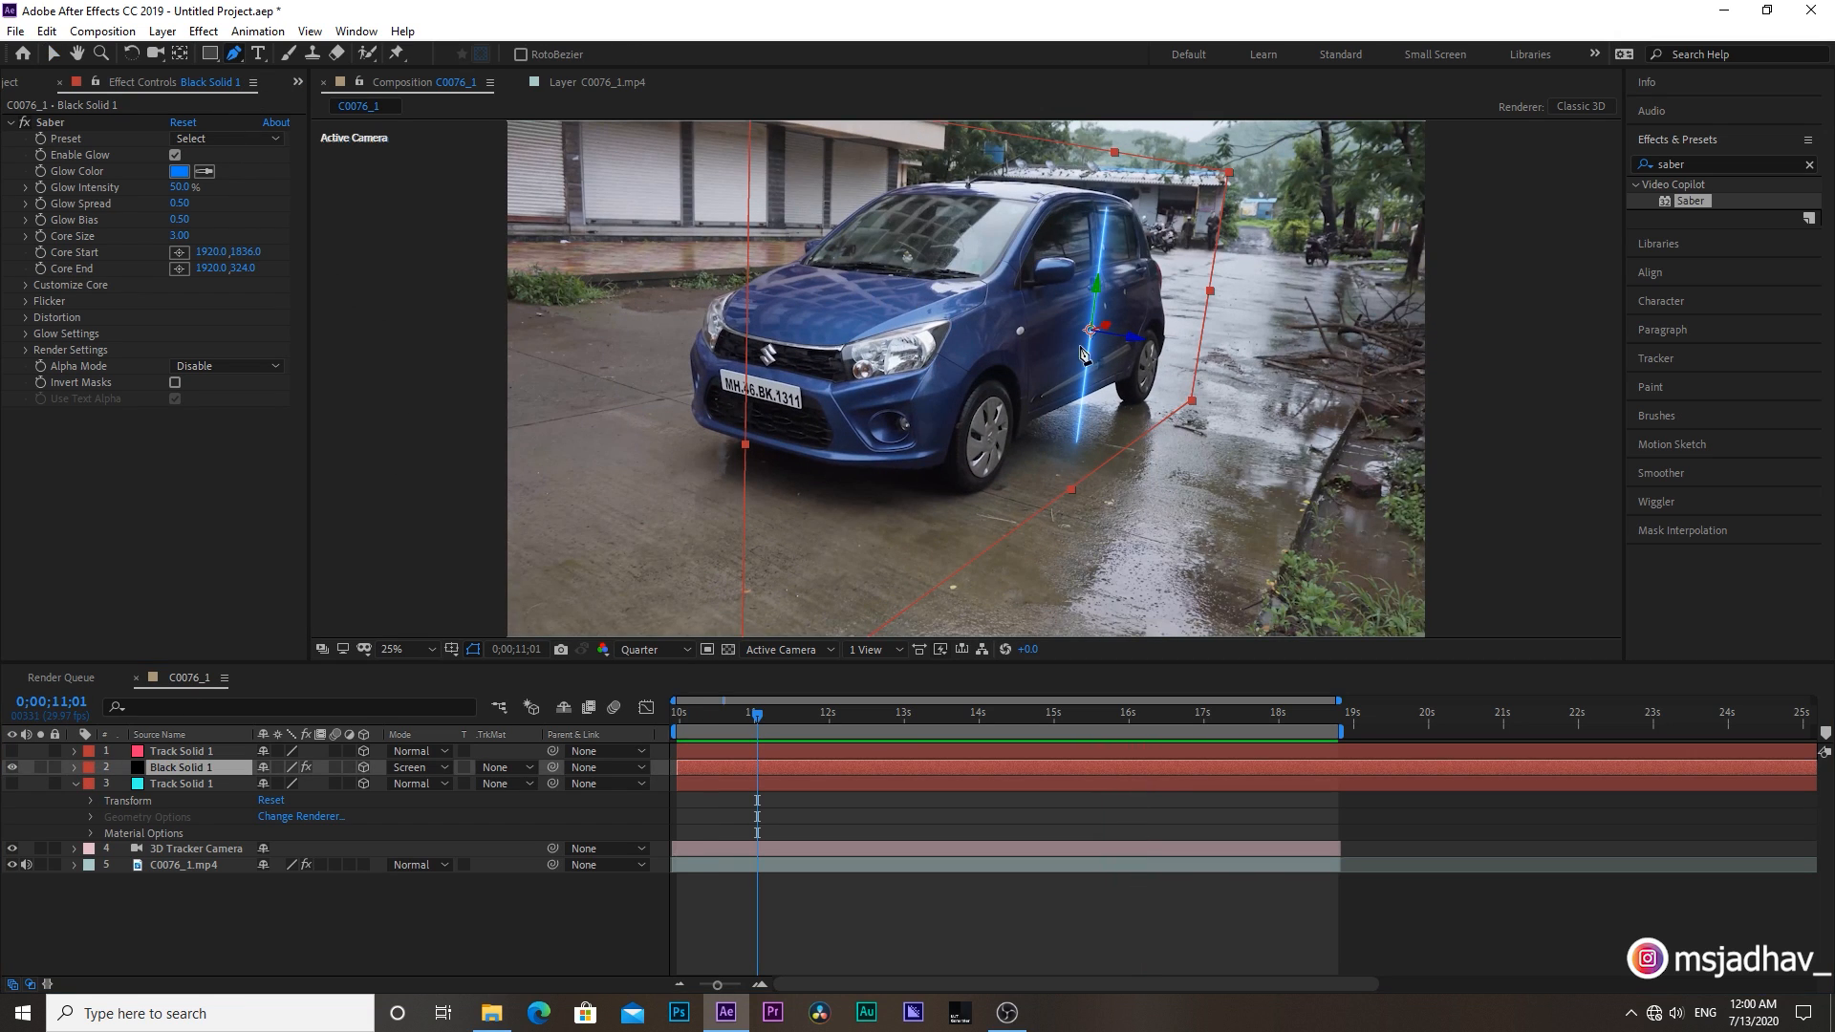
click(392, 648)
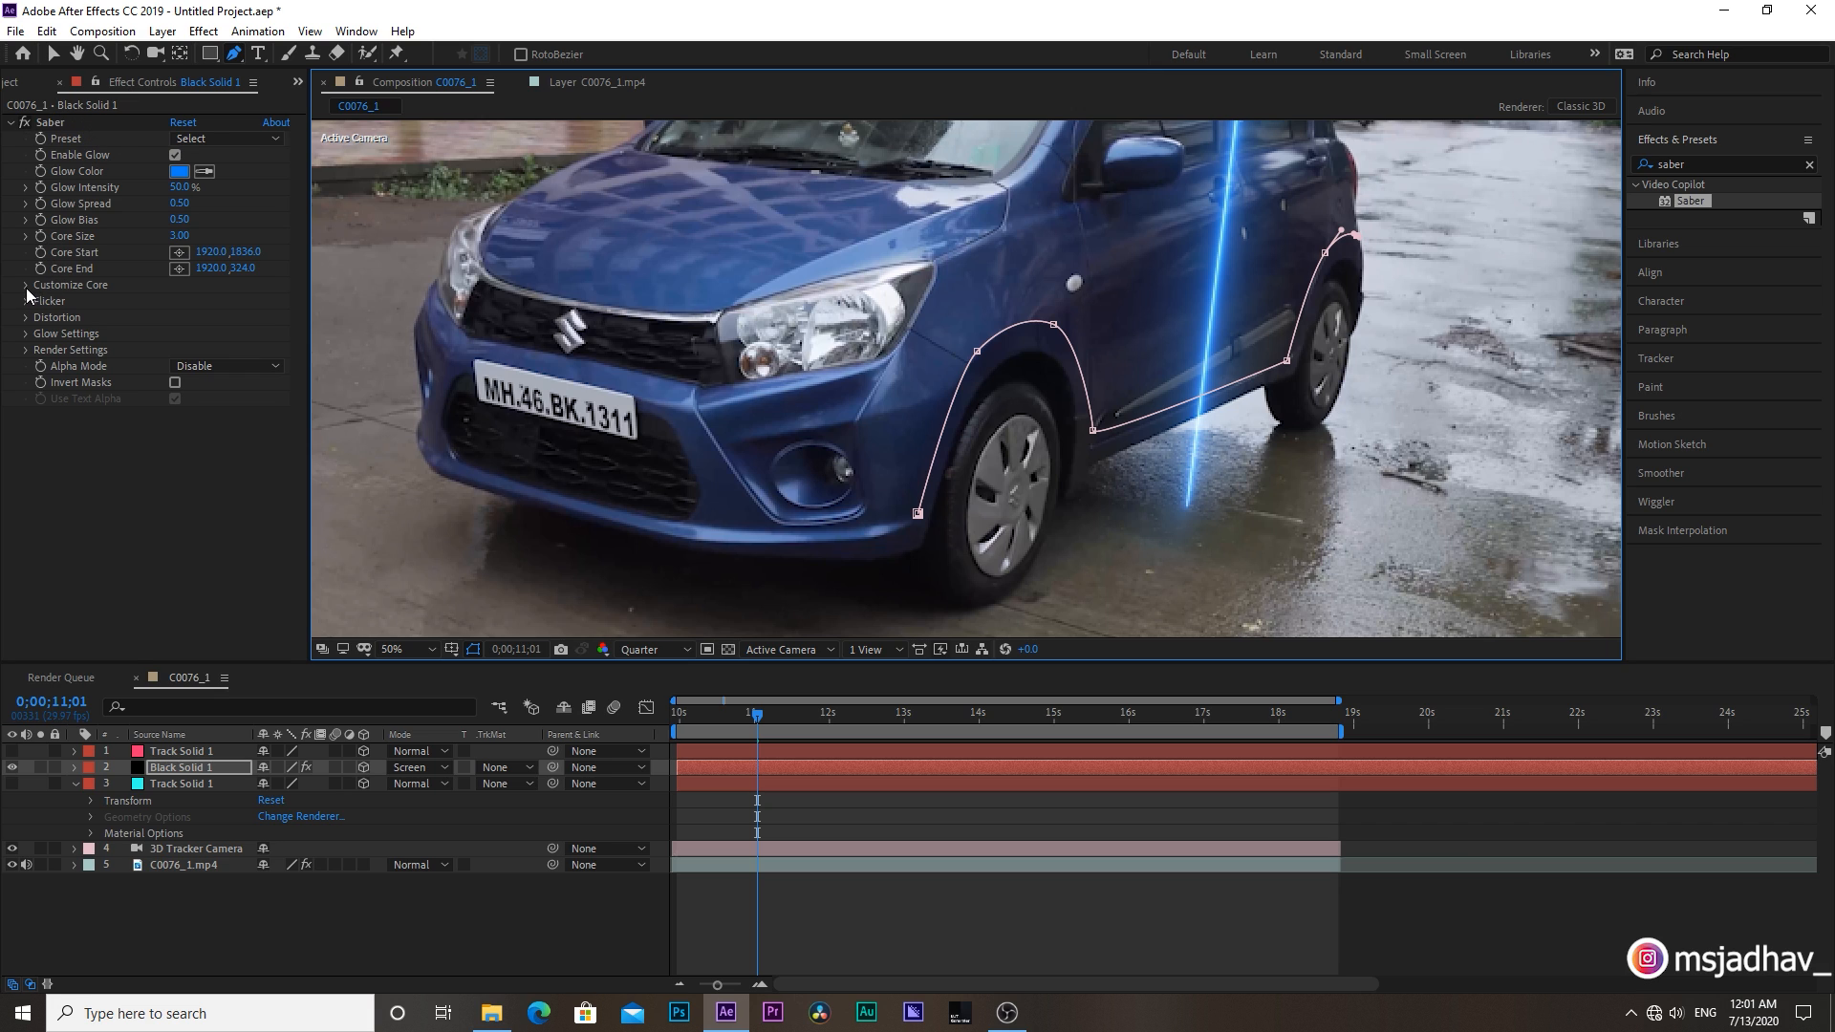
click(221, 300)
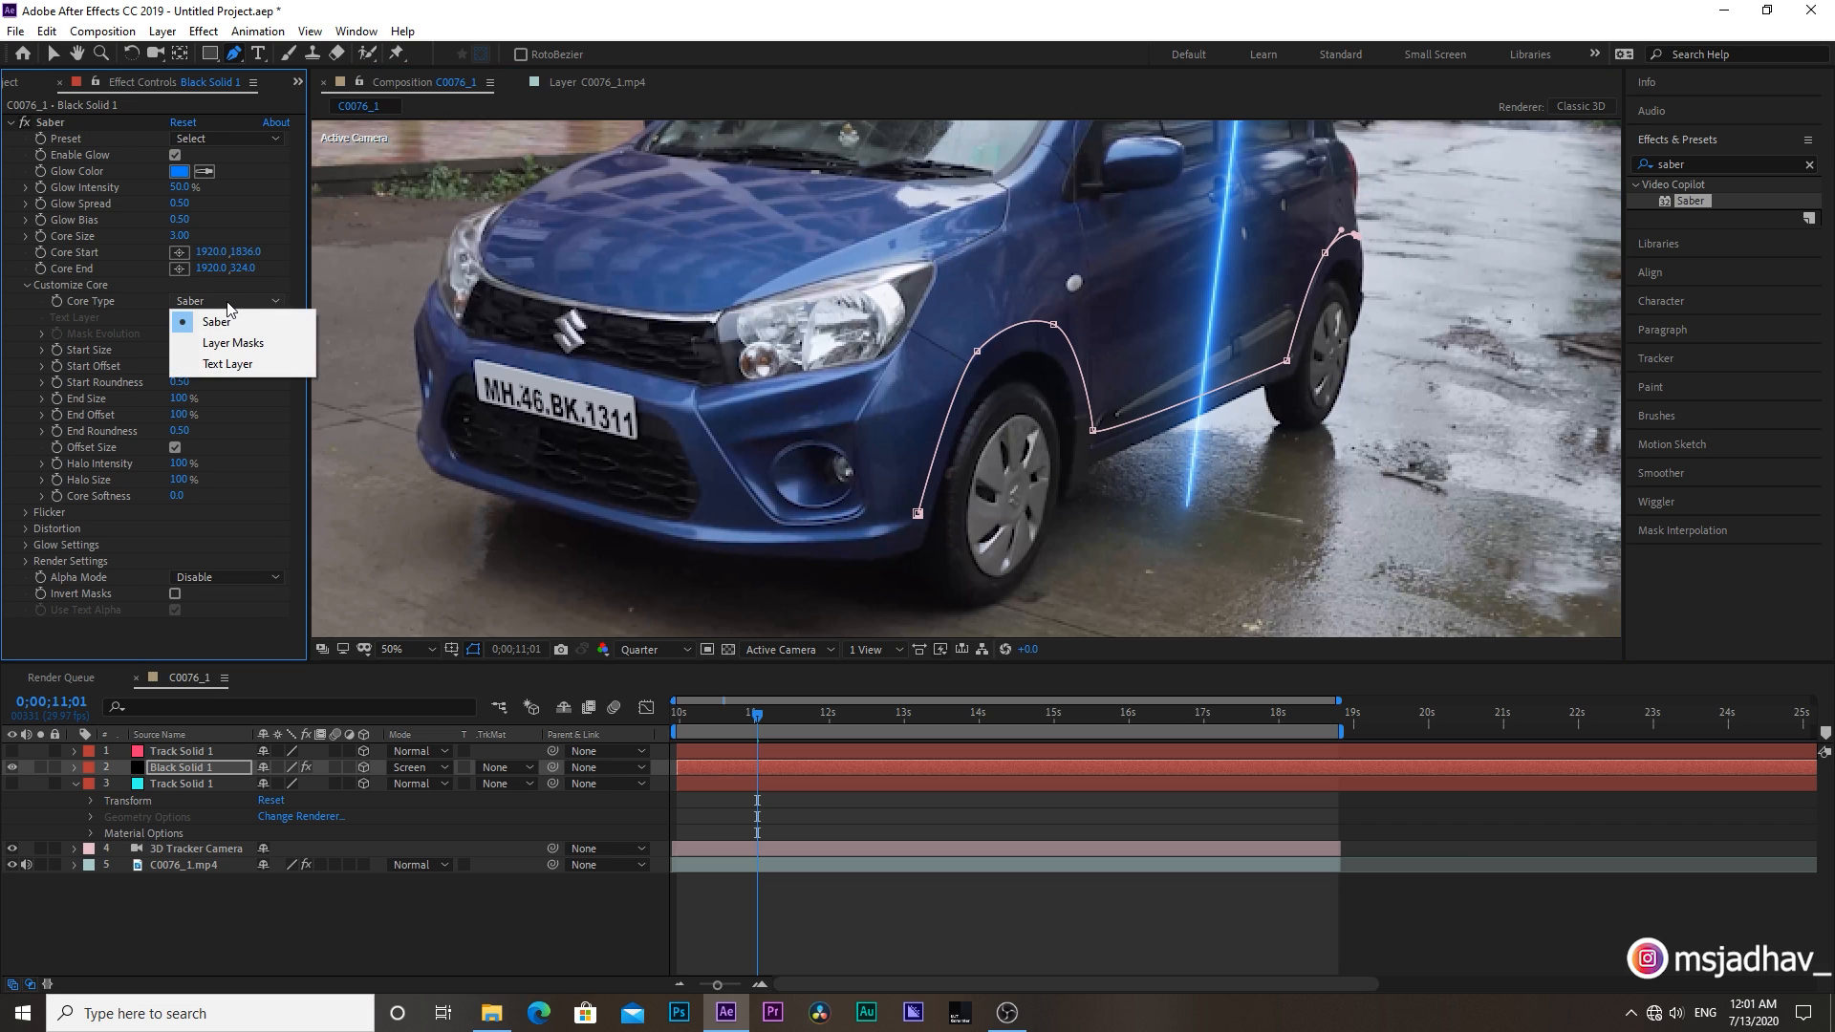
click(234, 342)
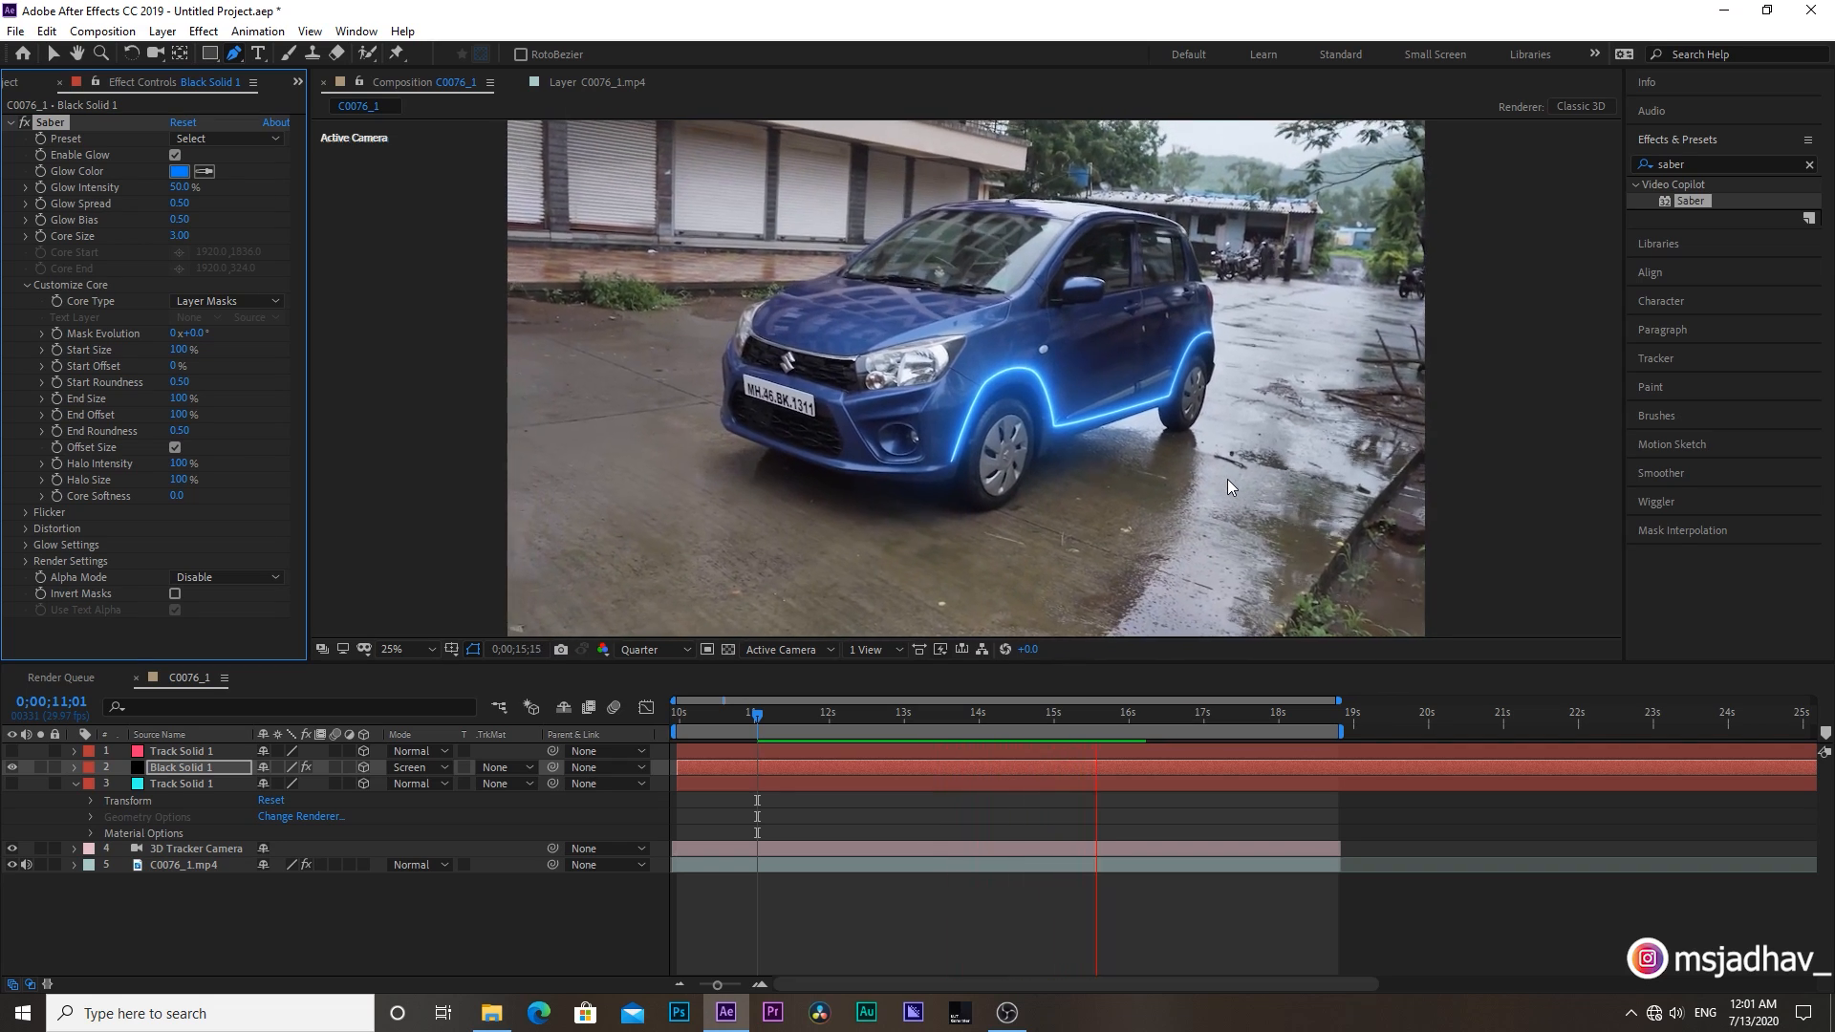
Build Black Solid 2 with Saber in Screen mode and trace a mask along the car's front edge.
click(1252, 713)
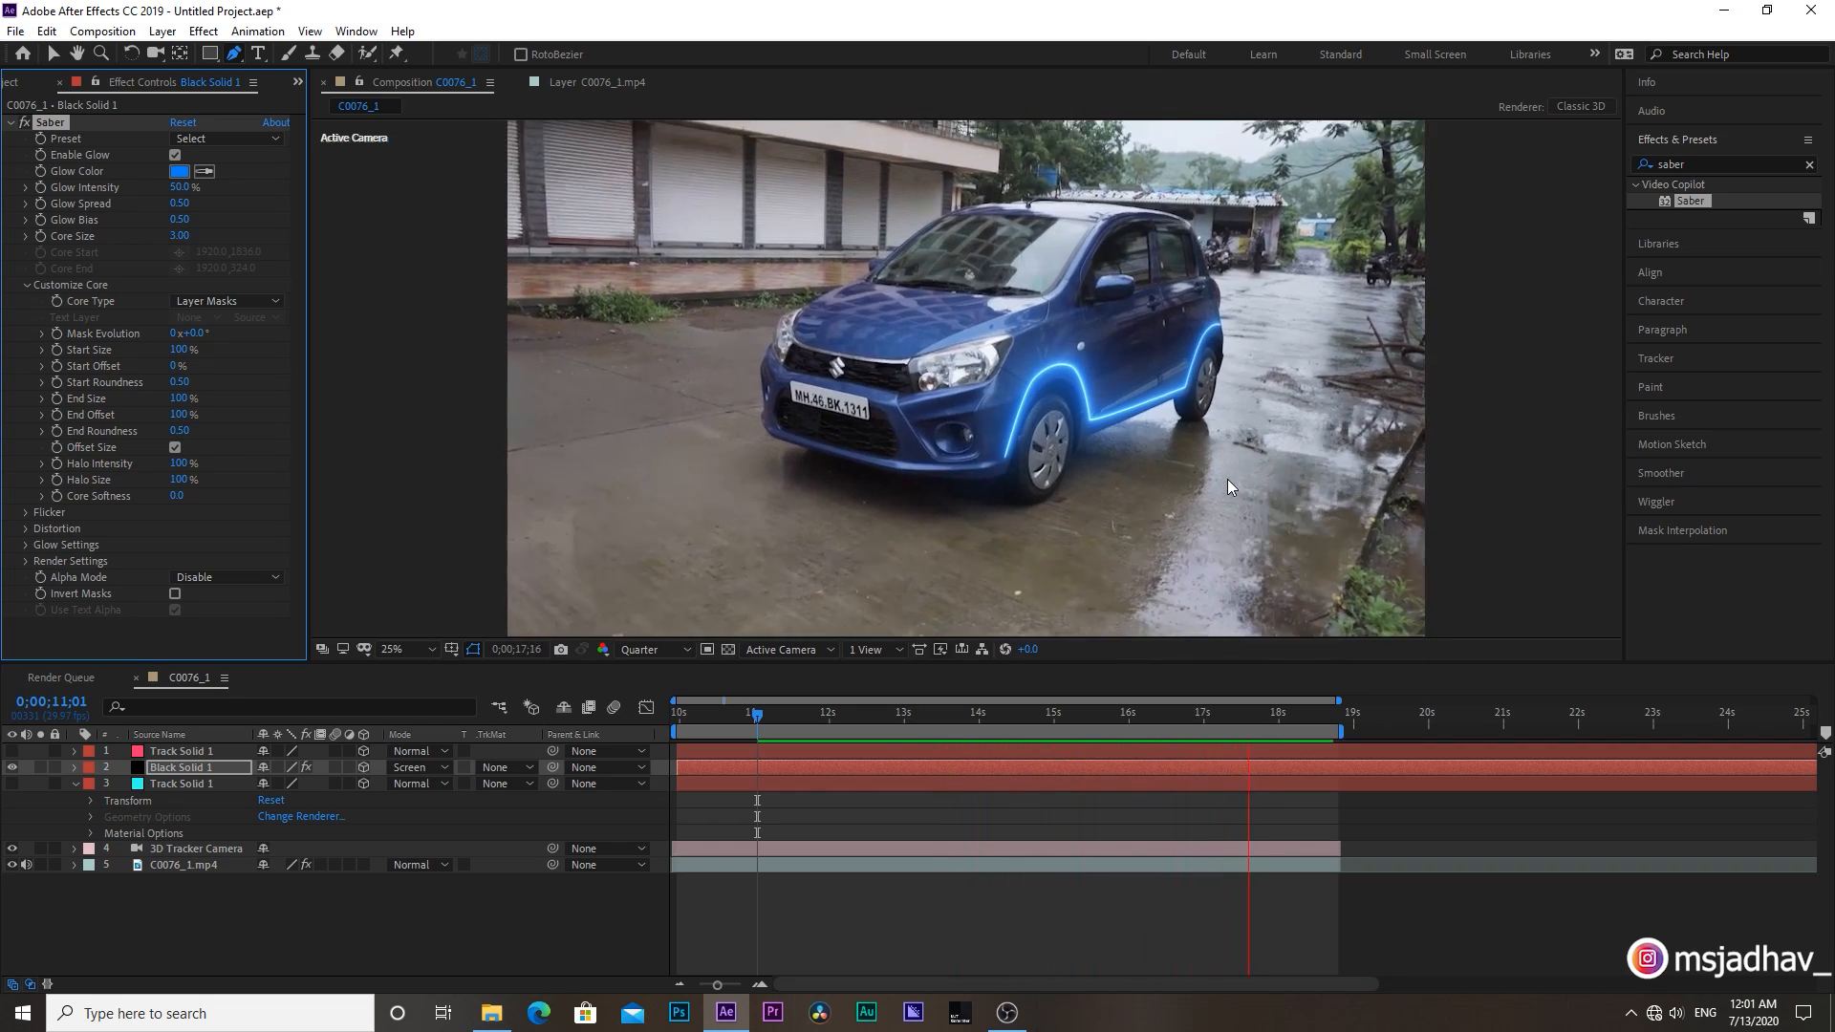
click(28, 82)
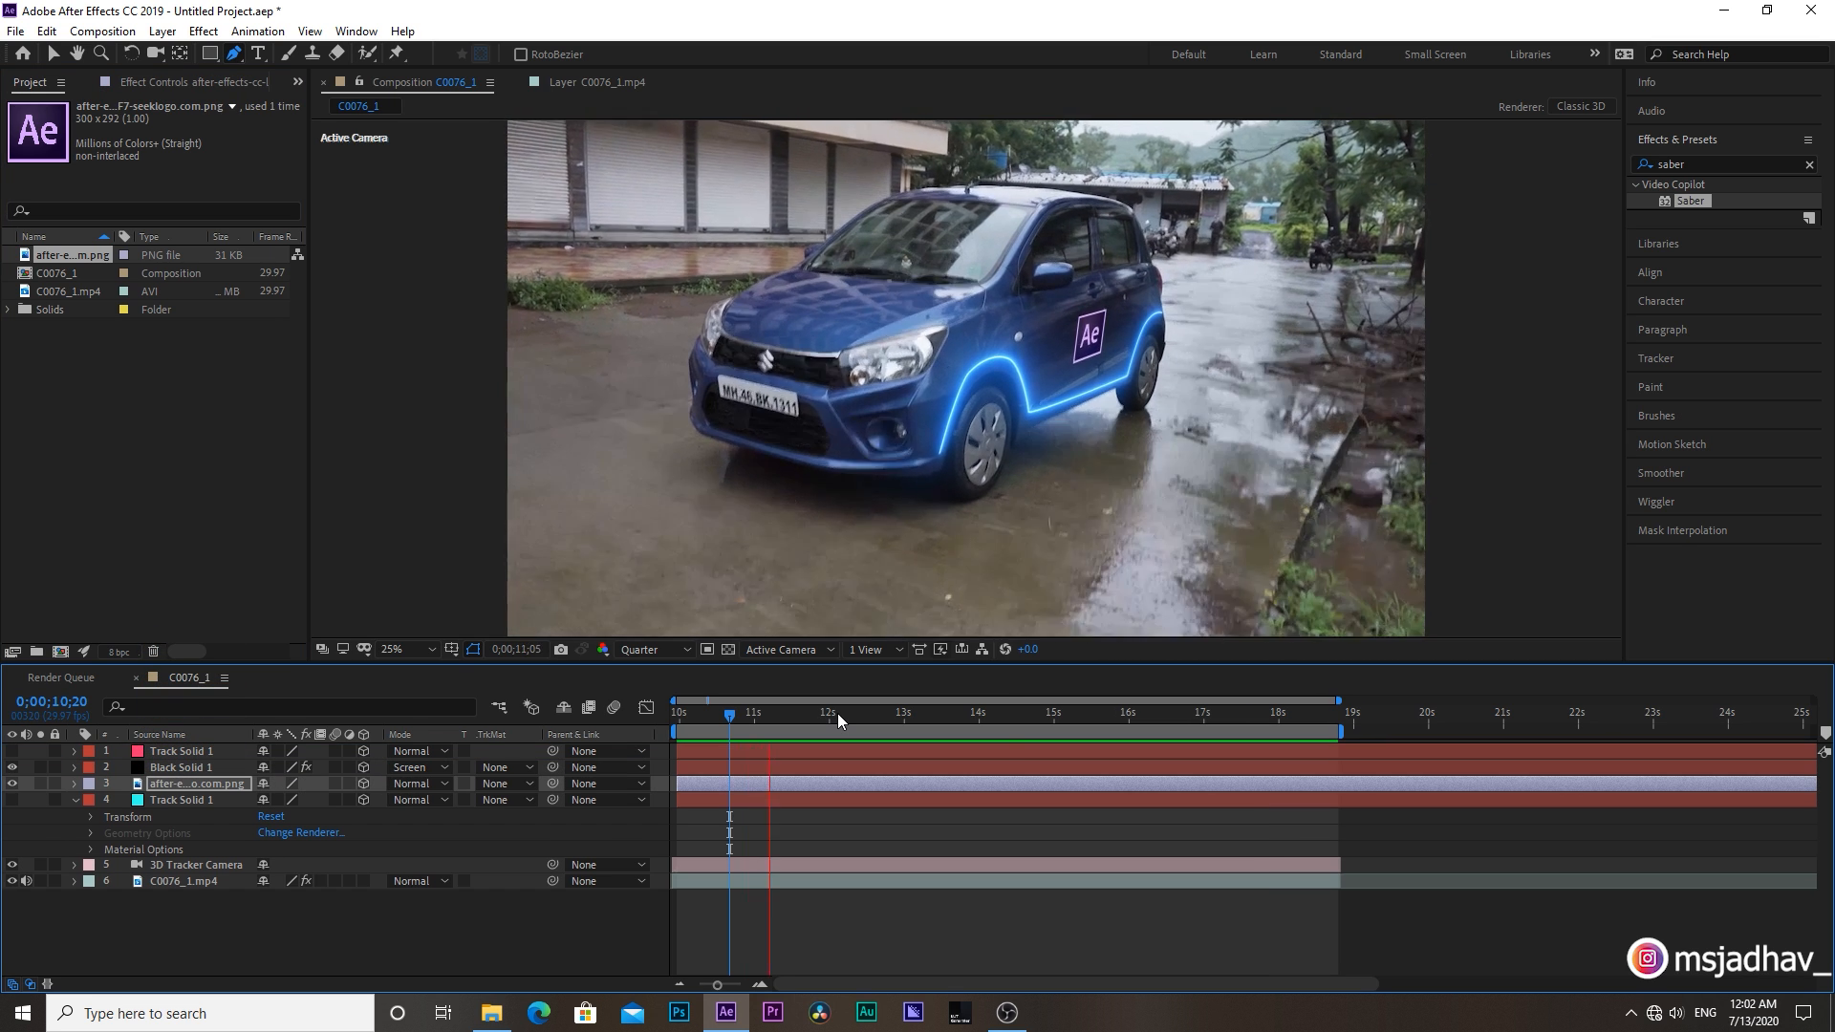
click(920, 734)
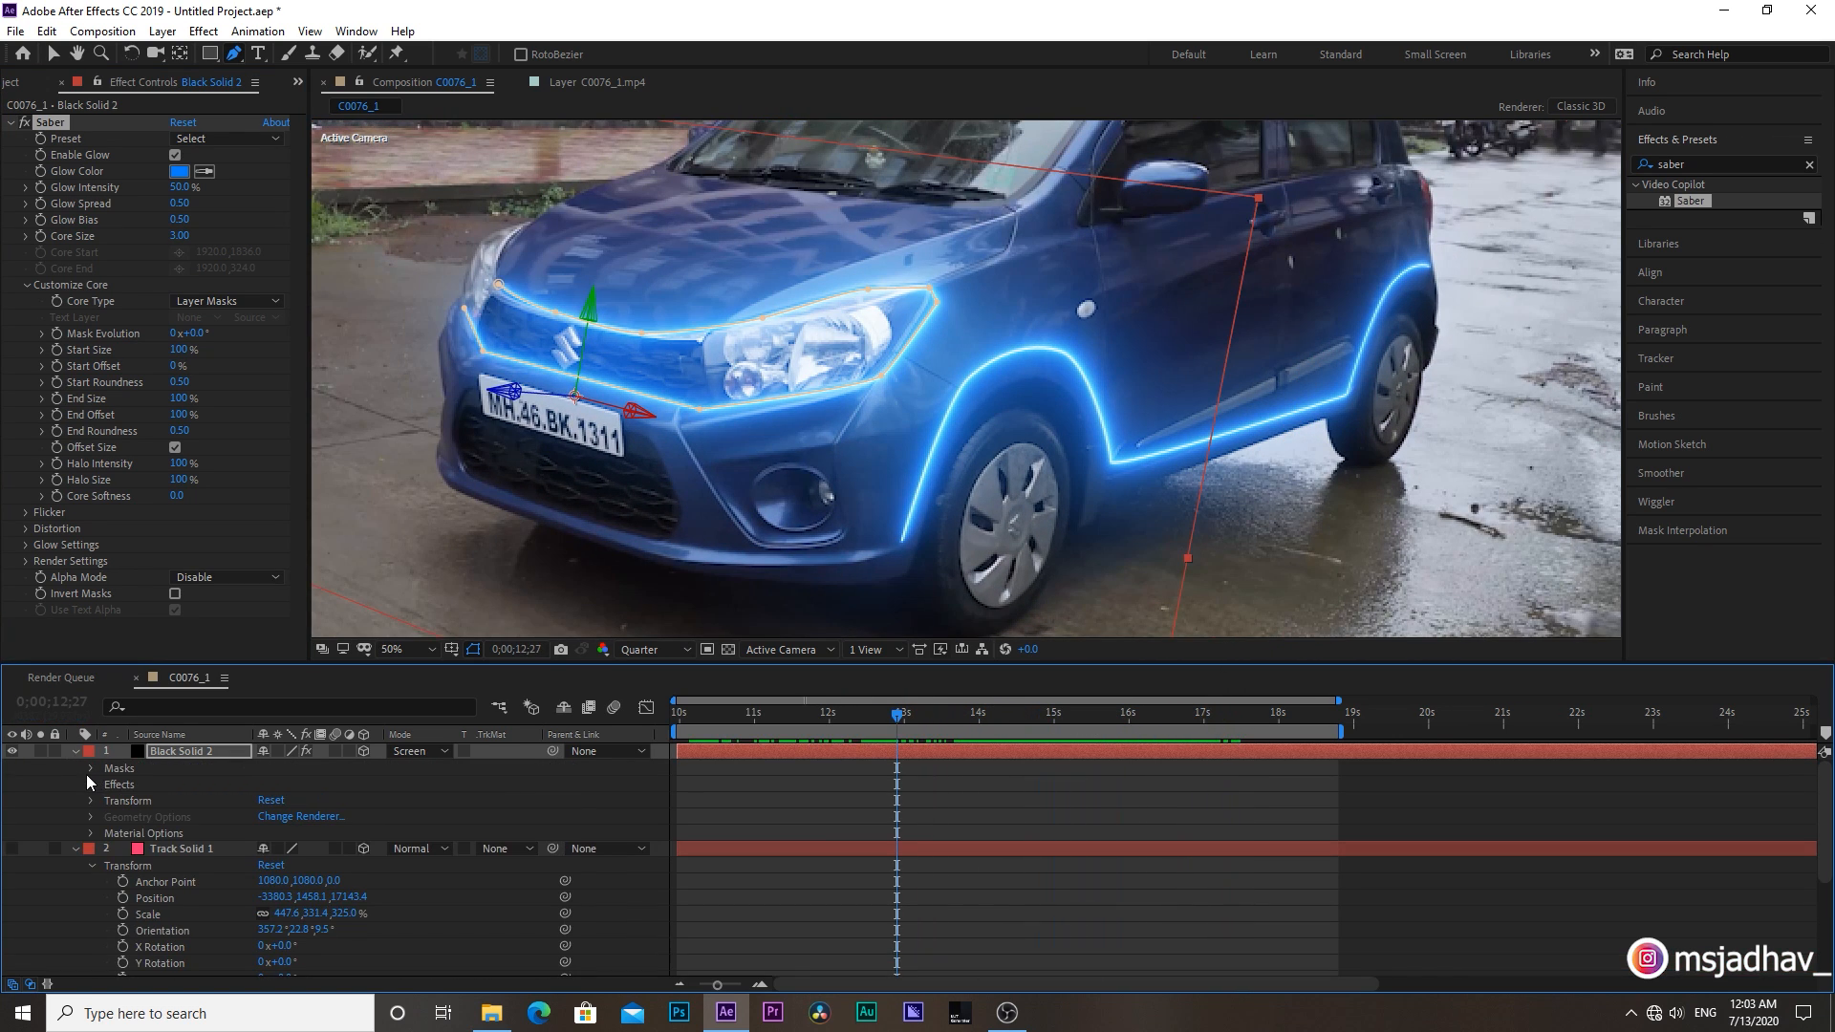
Collapse Black Solid 2 and Track Solid 1 so only the six layers are listed.
click(90, 769)
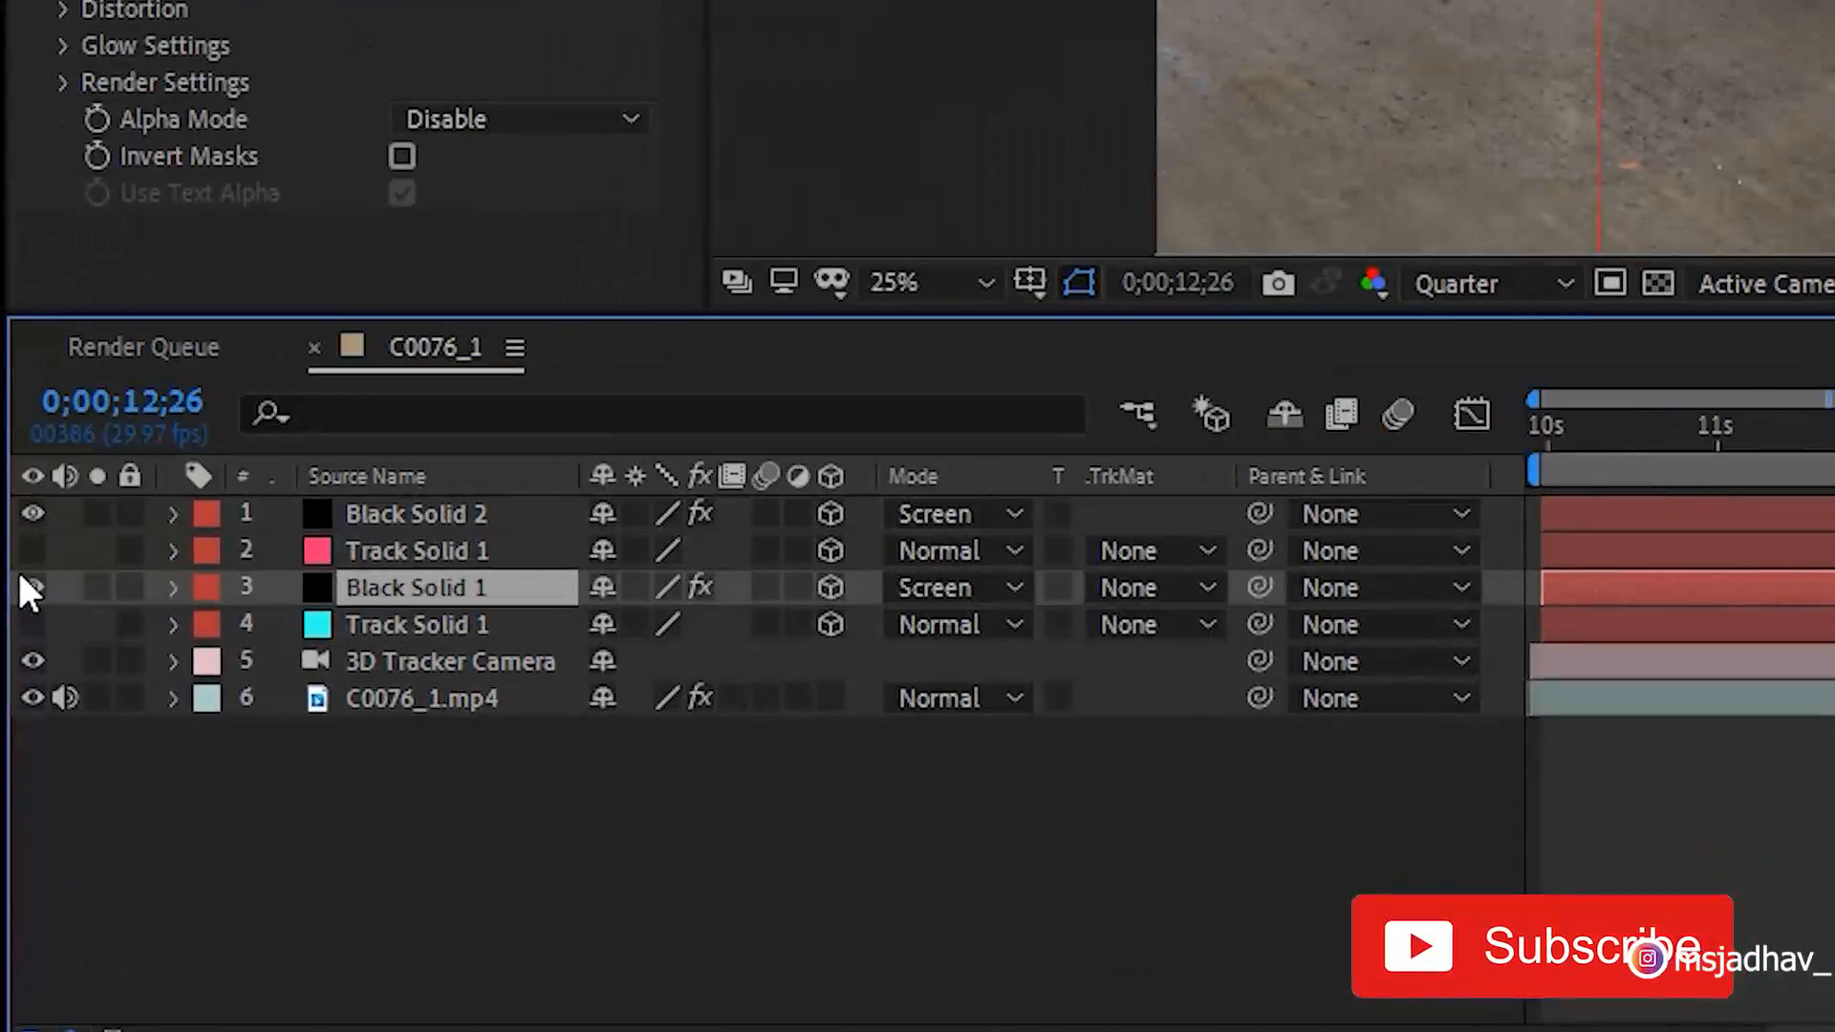
Enable Start and End Offset stopwatches on Black Solid 1's Saber and drag Start Offset to 68%.
click(174, 587)
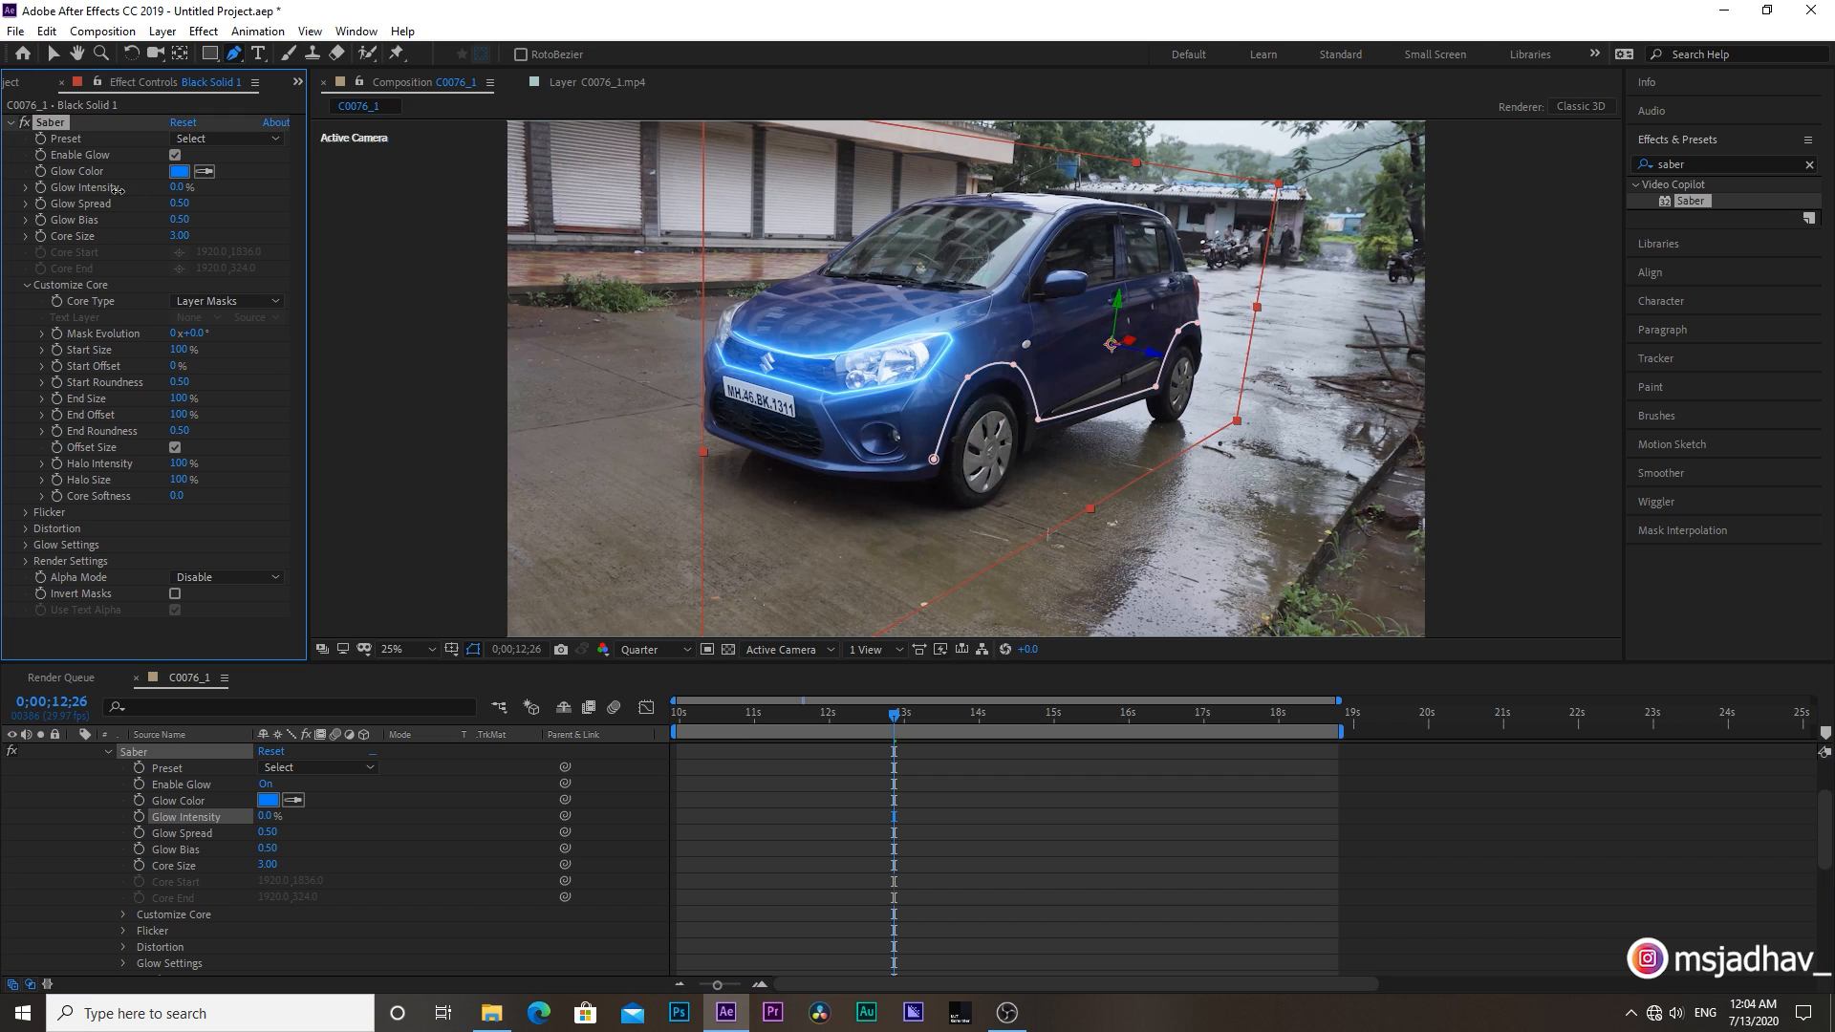
click(179, 170)
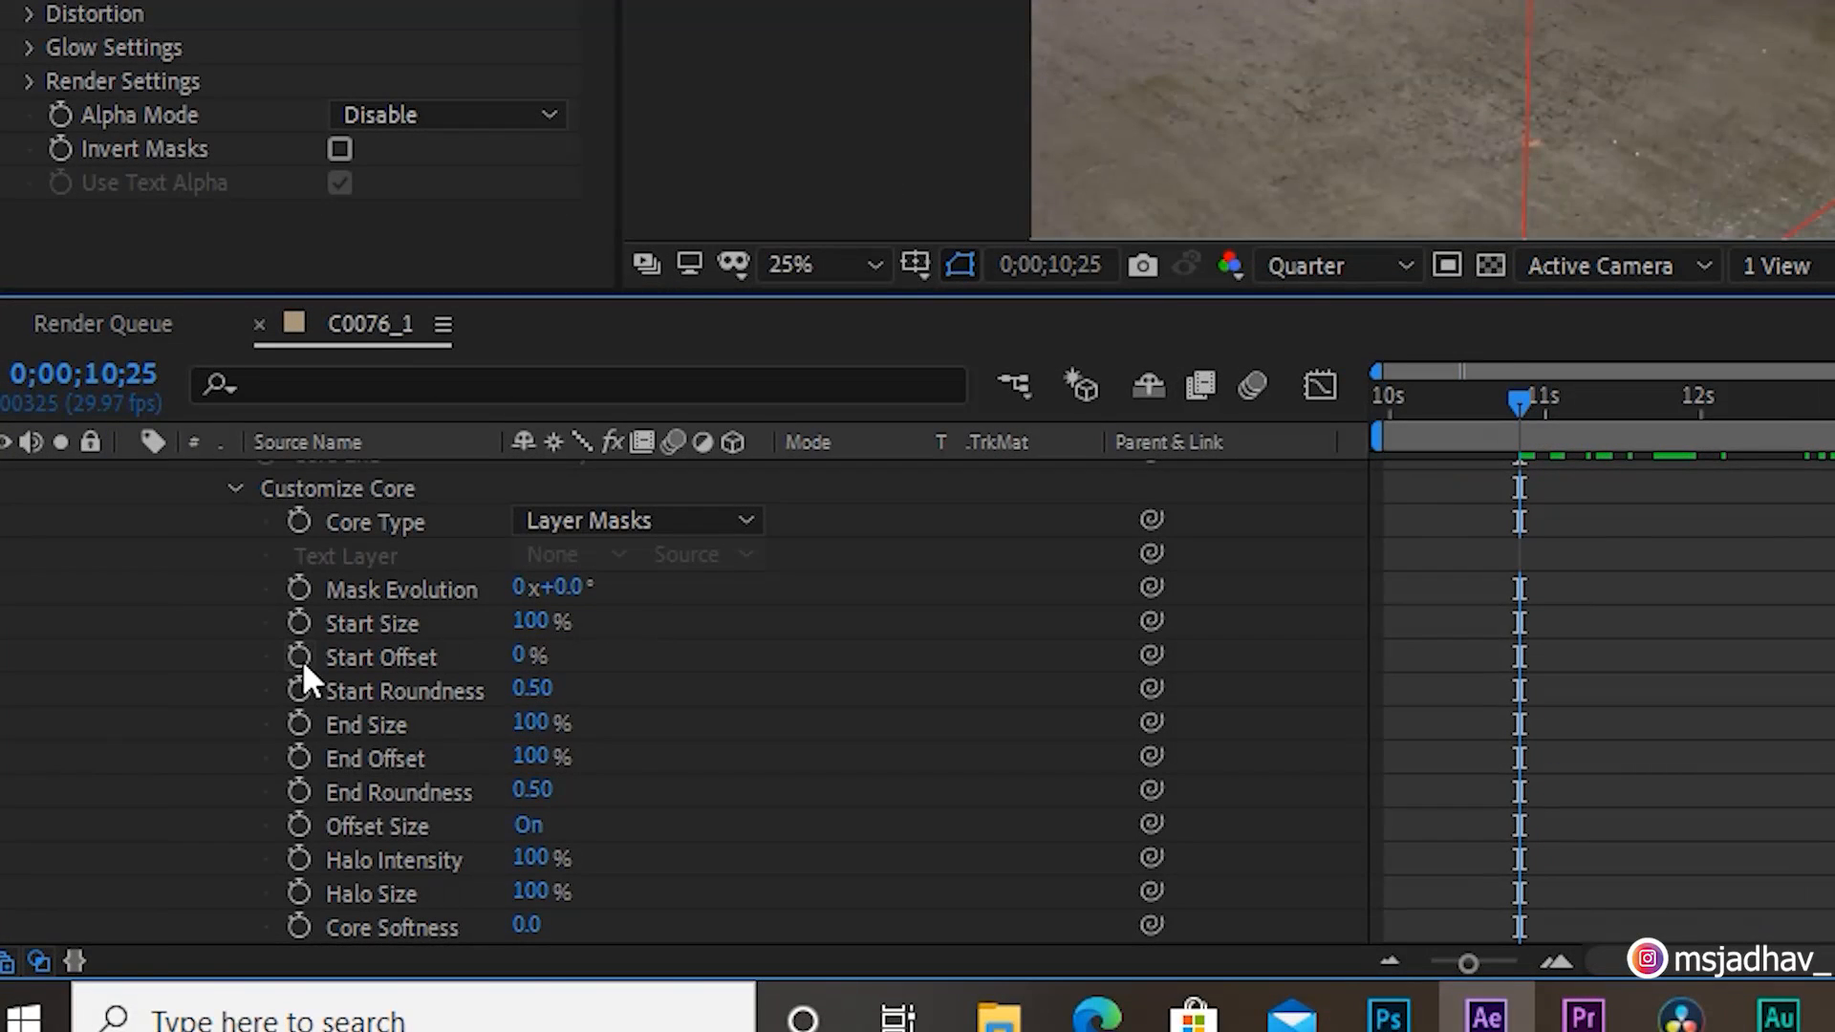
mouse_move(325, 726)
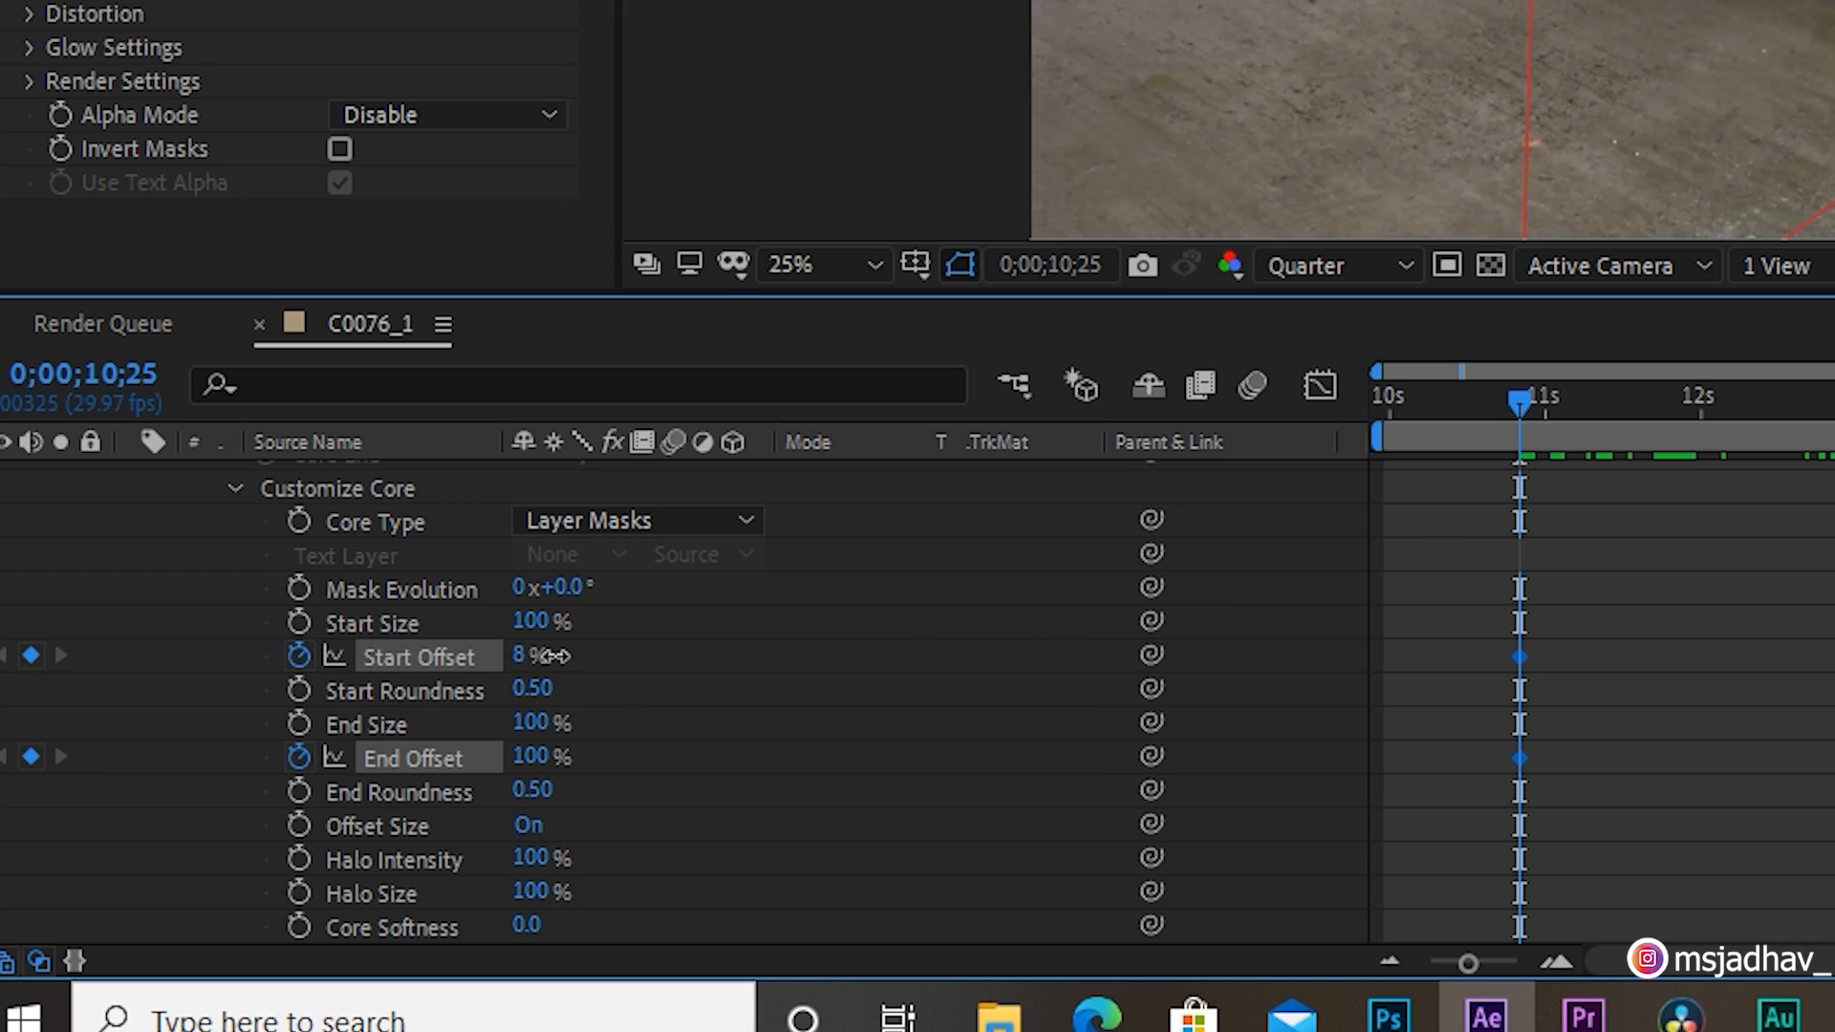
drag(533, 655, 667, 656)
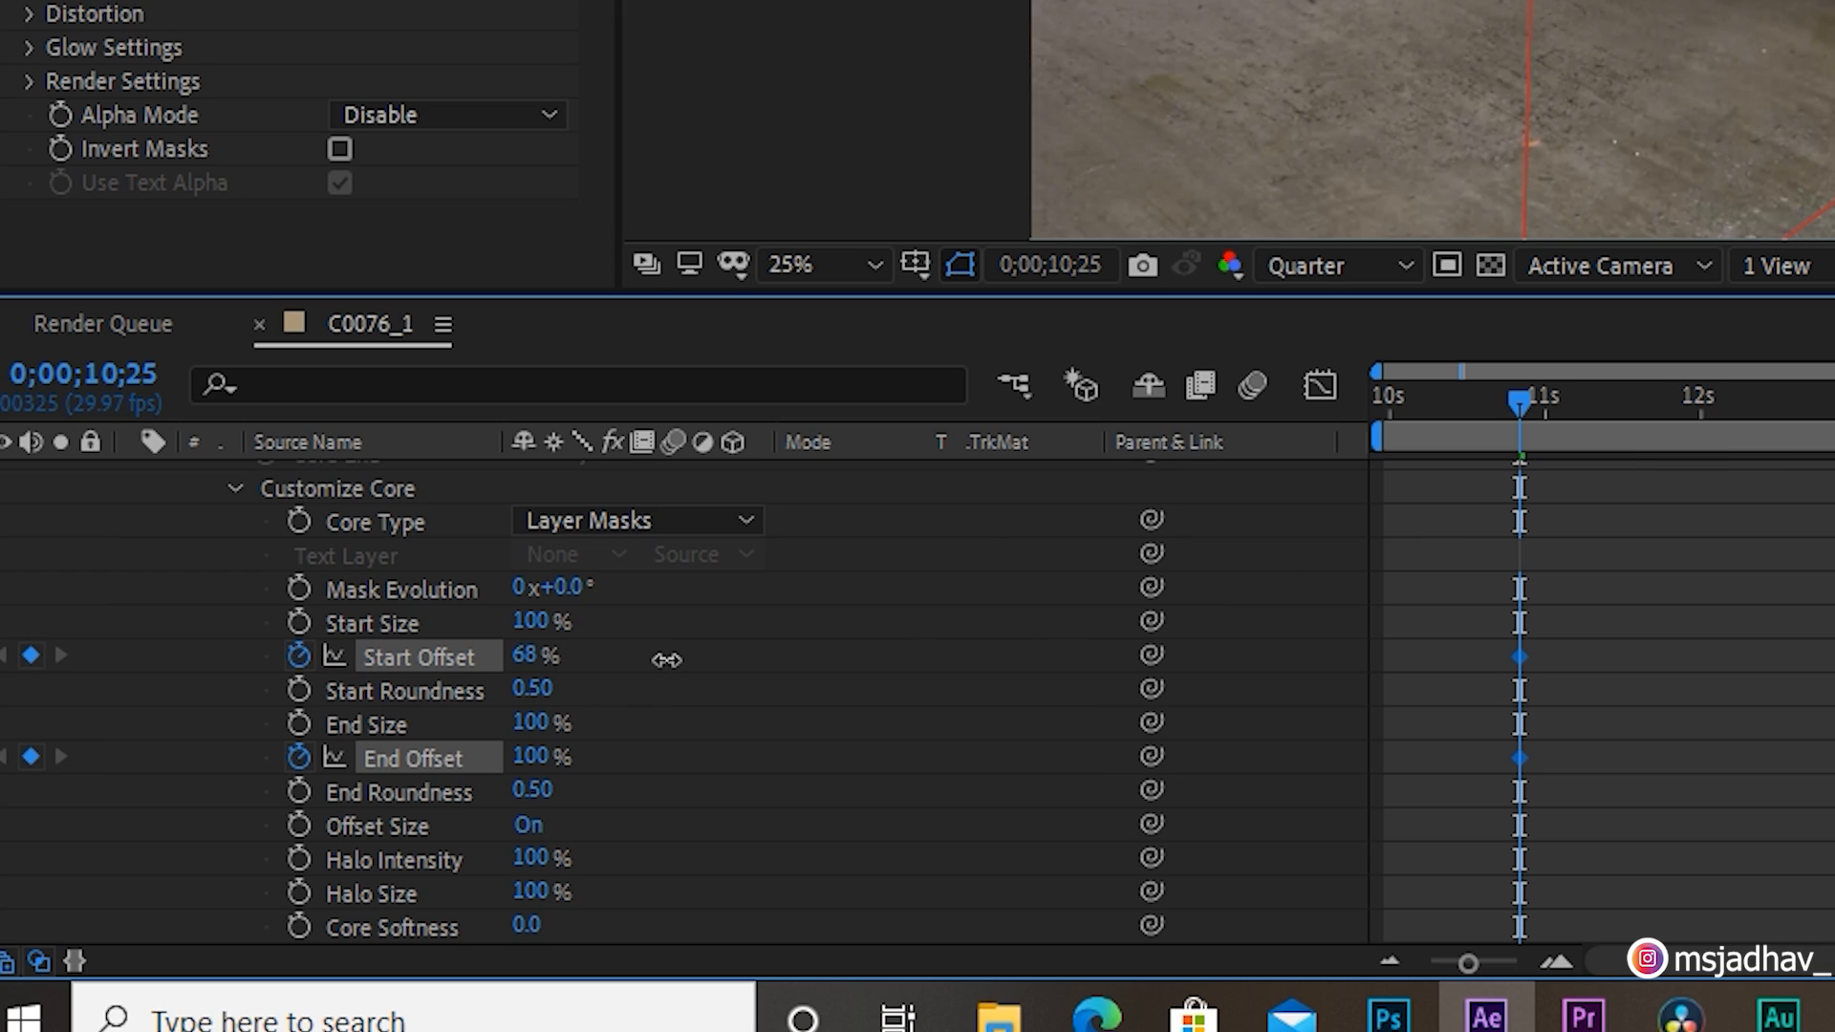